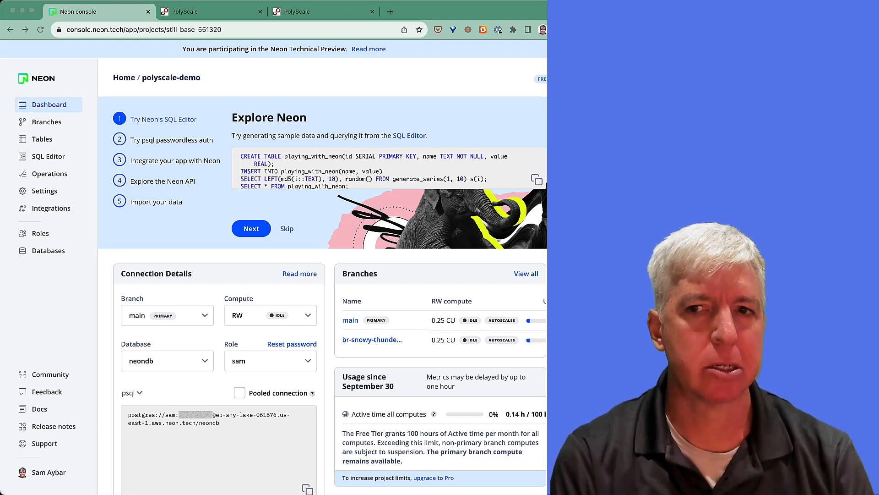
mouse_move(319, 206)
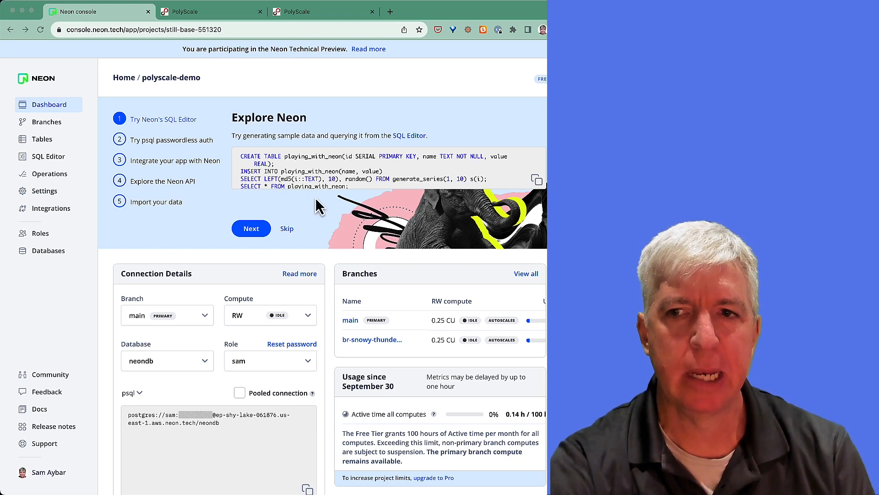
mouse_move(330, 180)
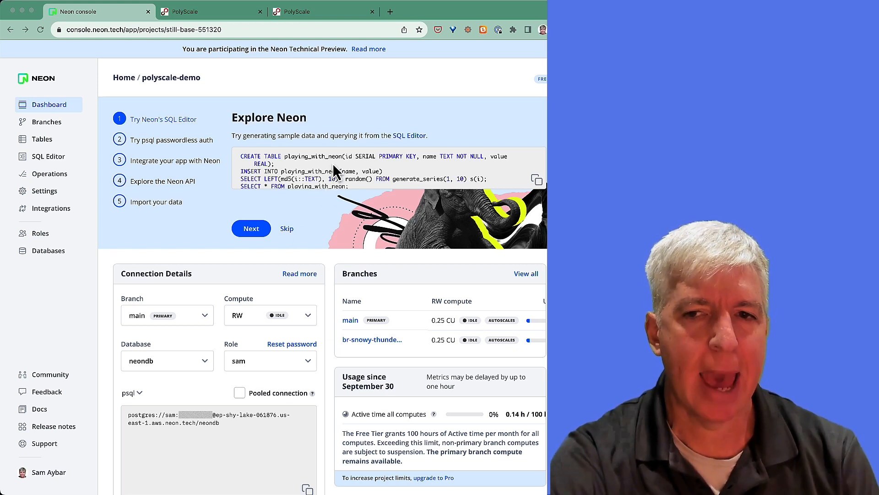
mouse_move(288, 304)
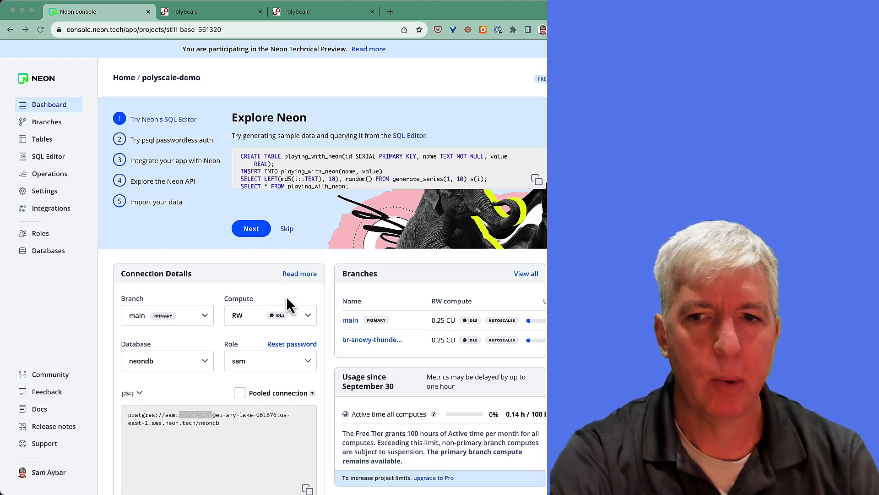
mouse_move(406, 267)
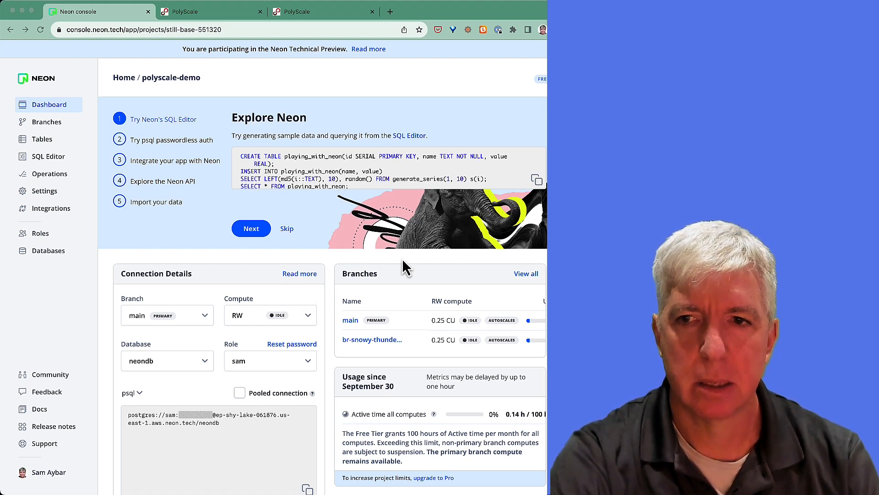
mouse_move(163, 395)
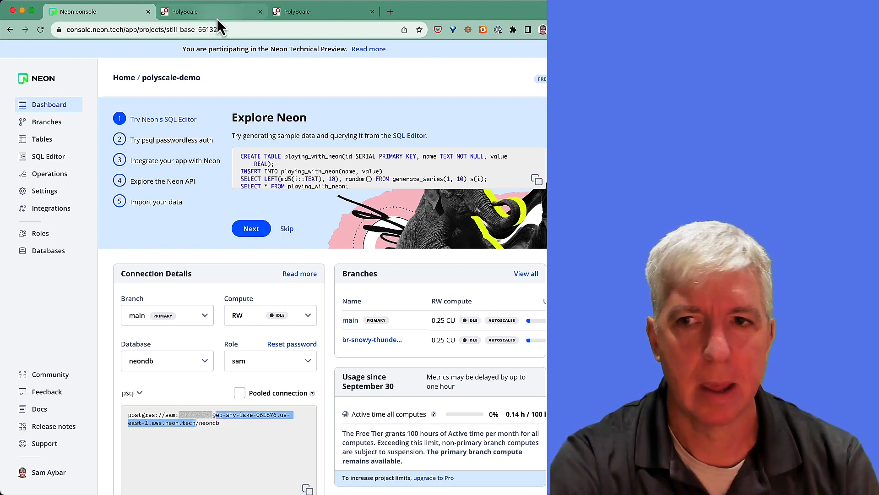
Start a new cache named 'Neon Demo Cache' with PostgreSQL as the database type
left_click(211, 11)
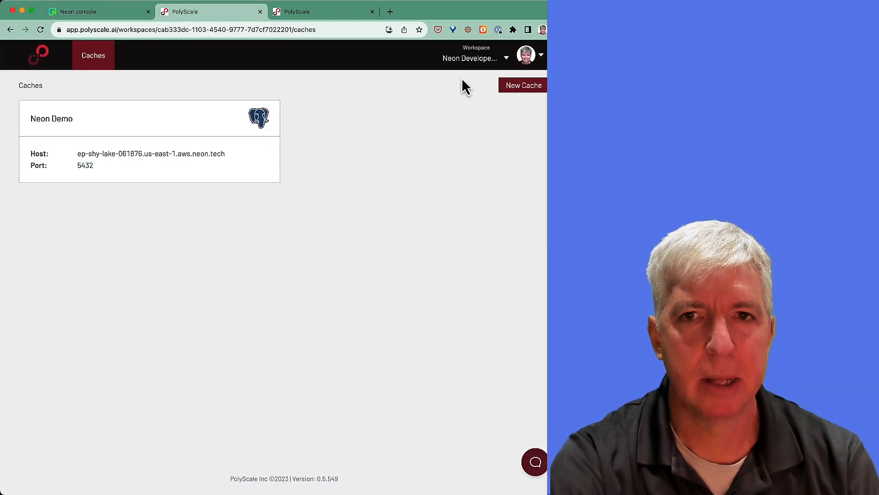
left_click(522, 84)
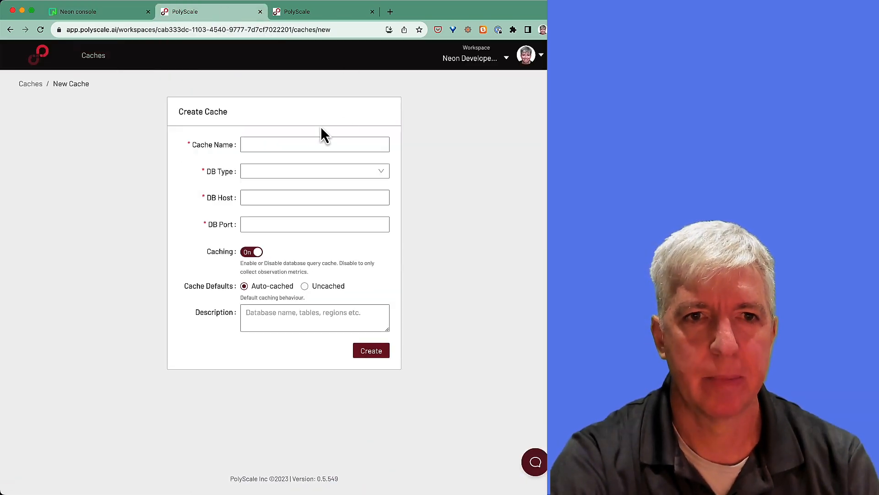
type("Ne")
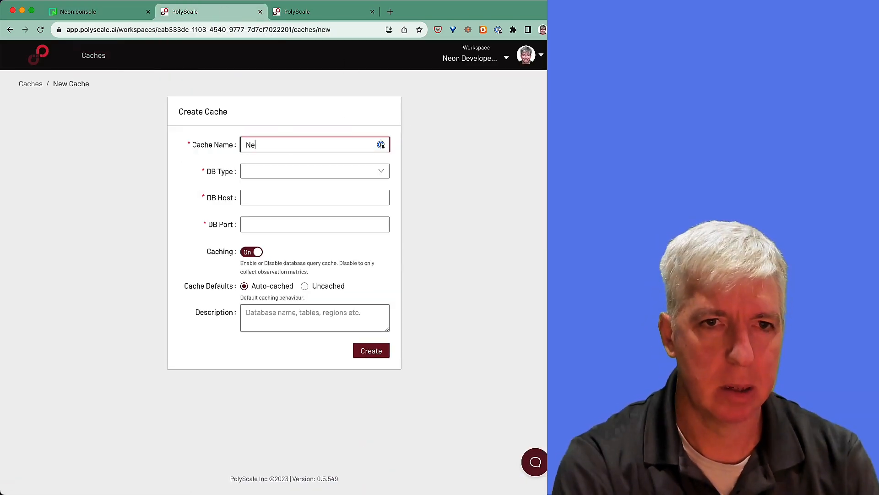
type("on Demo Cache")
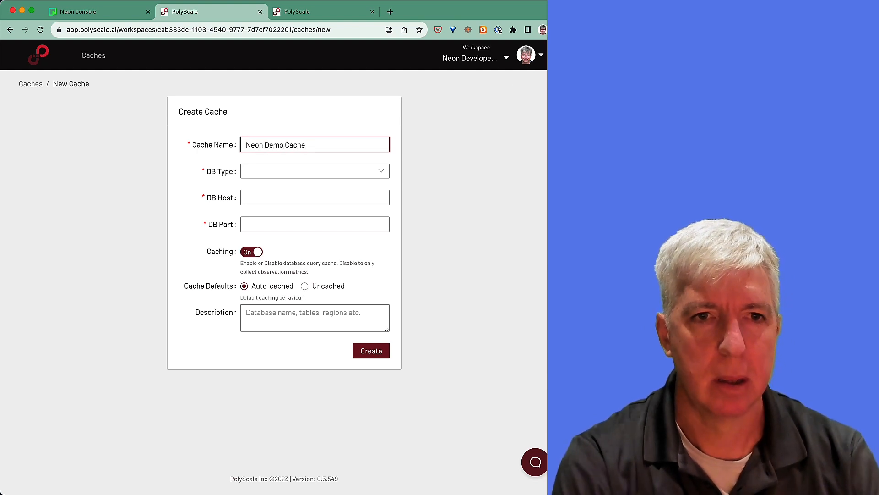
left_click(314, 171)
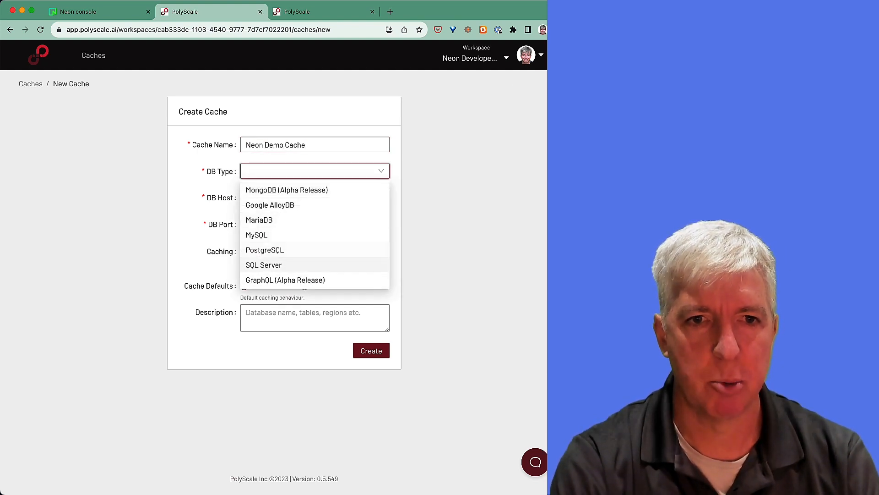
left_click(265, 249)
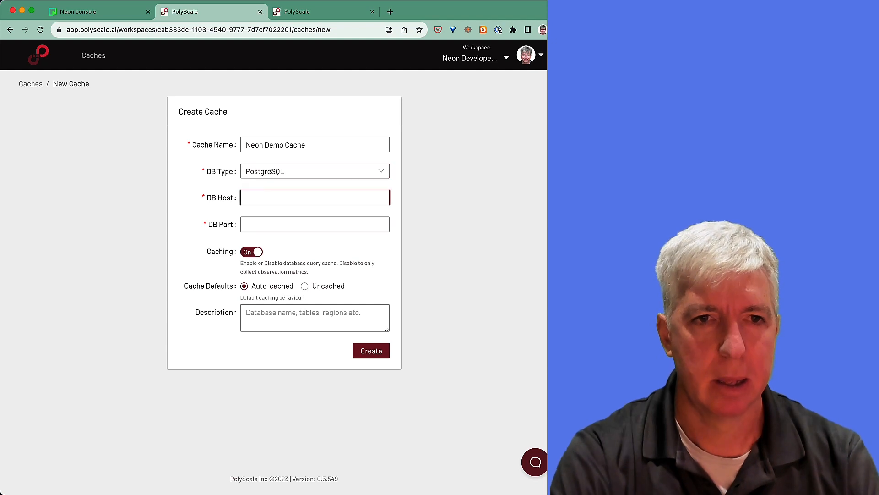
Set DB host shy-lake-061876.us-east-1.aws.neon.tech, port 5432, and create the cache
type("shy-lake-061876.us-east-1.aws.neon.tech")
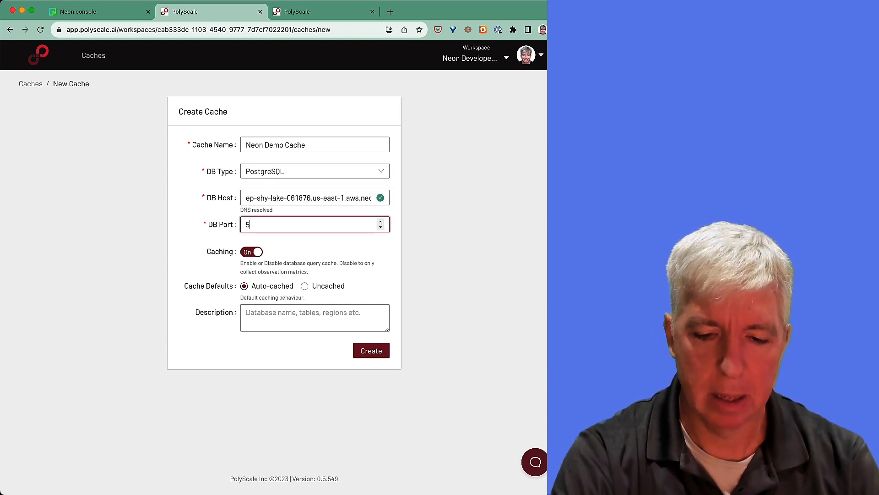
type("432")
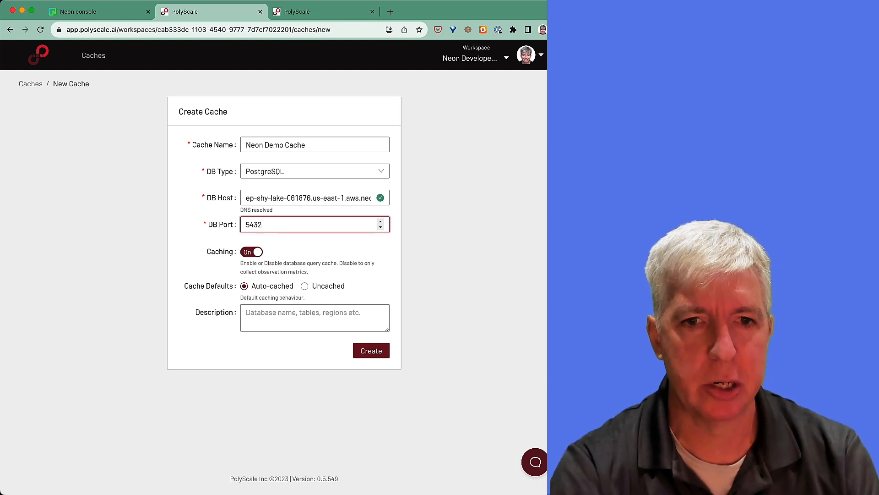
left_click(371, 350)
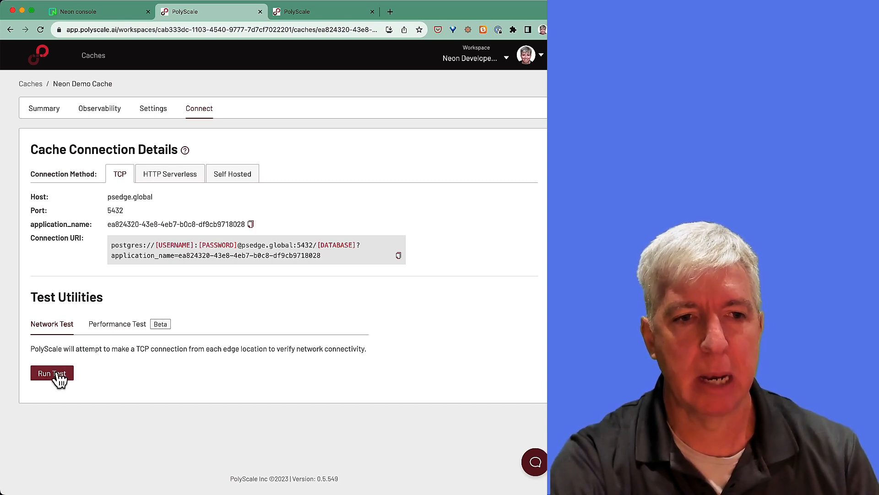
Run the Network Test and review the per-location results reporting Success to the Neon host
left_click(52, 373)
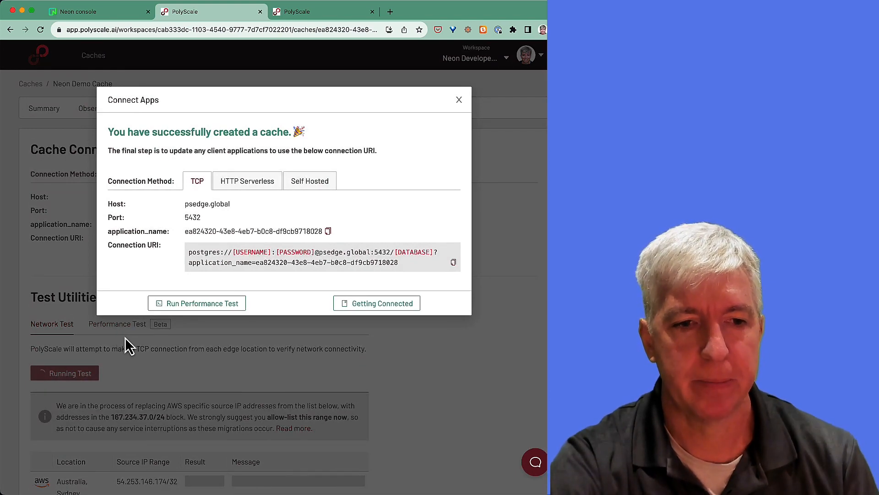
left_click(459, 99)
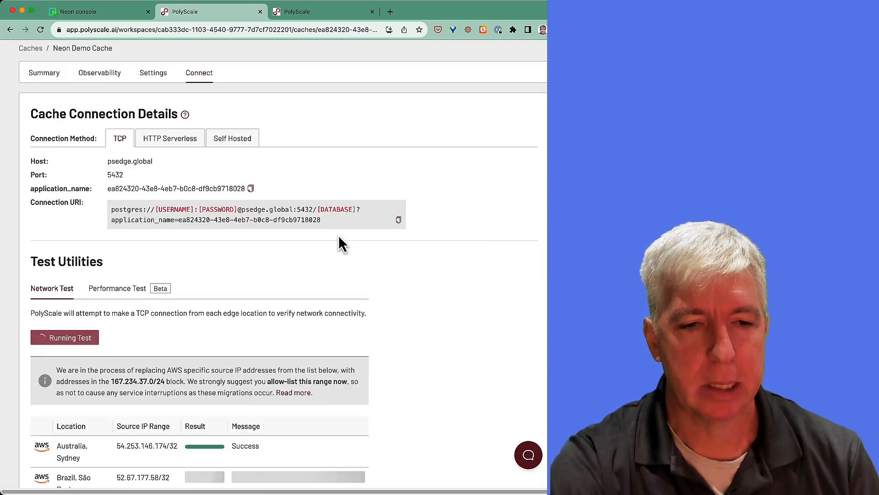
scroll("down", 3)
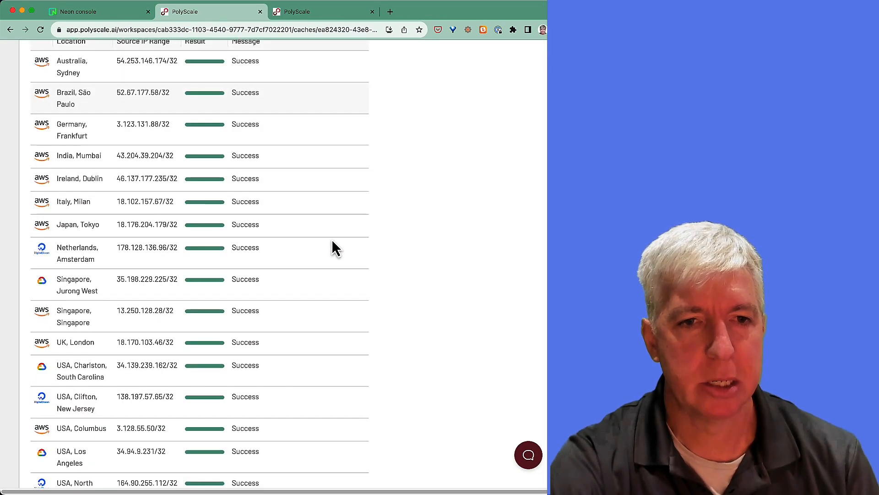
scroll("down", 3)
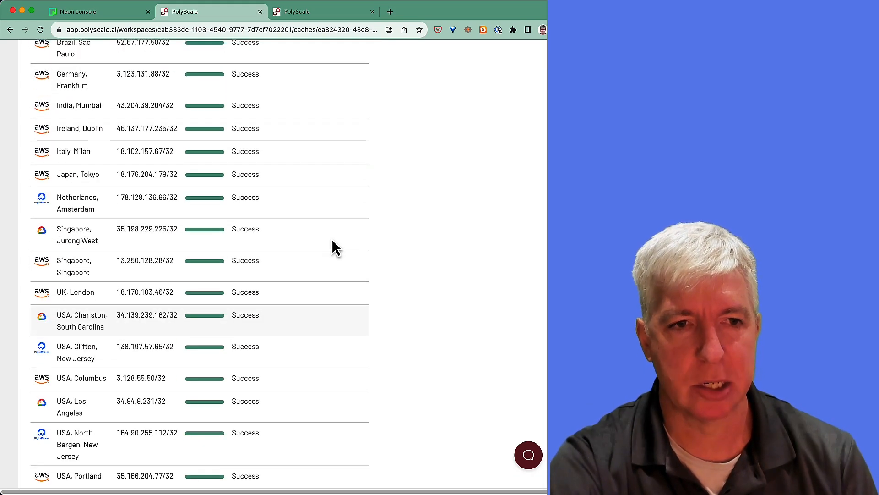
scroll("up", 3)
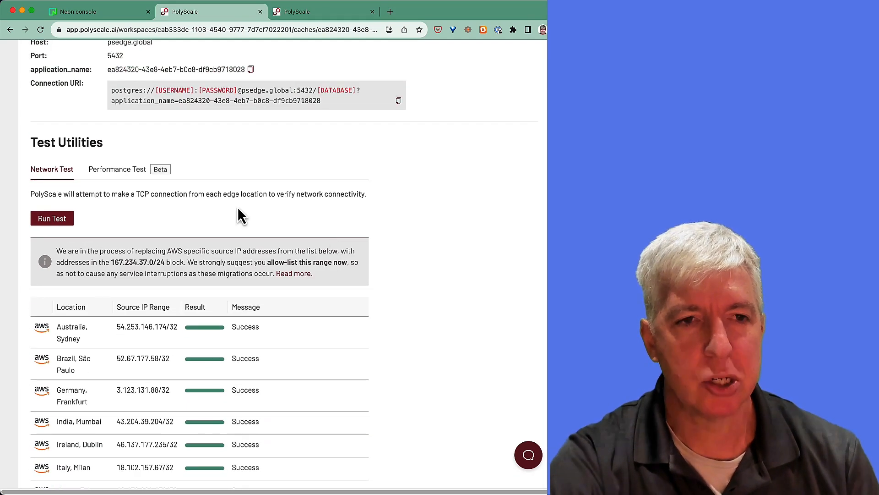
mouse_move(116, 168)
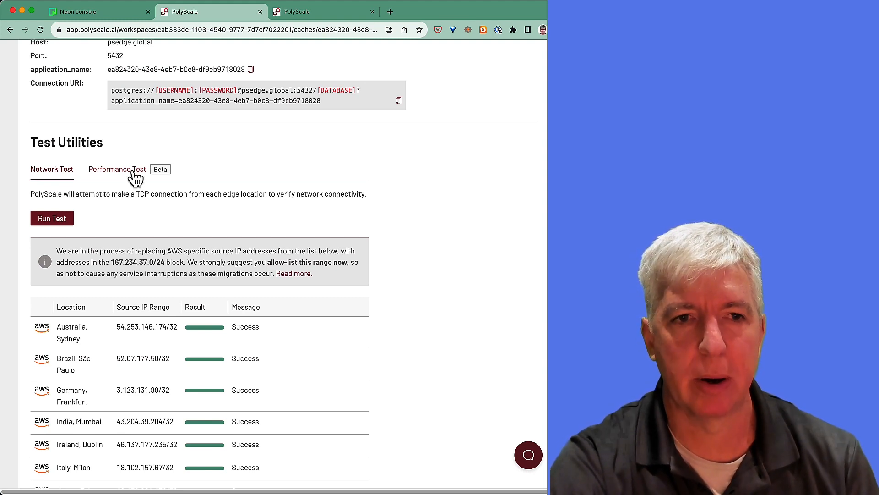
Fill the performance test form with username sam and database neondb
left_click(116, 168)
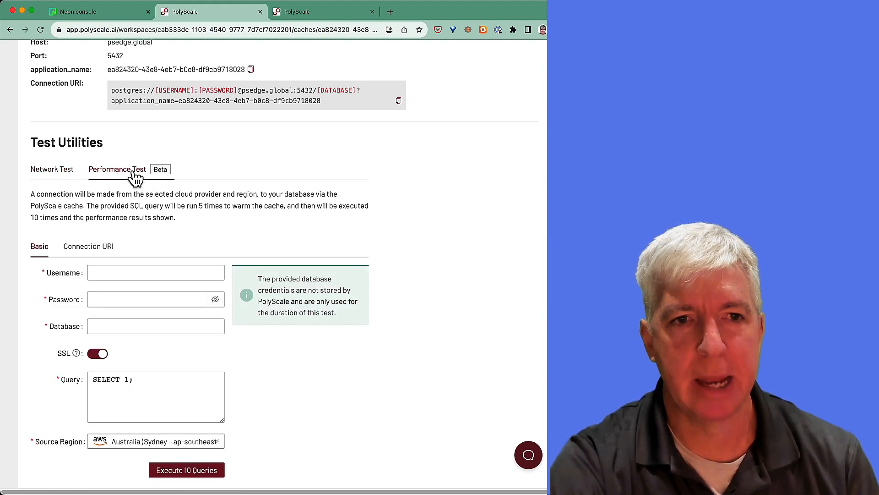
mouse_move(164, 236)
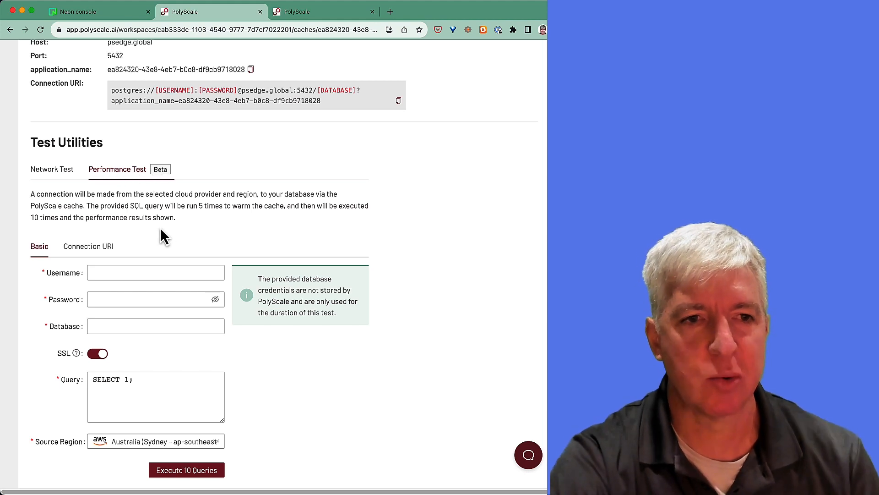
left_click(155, 272)
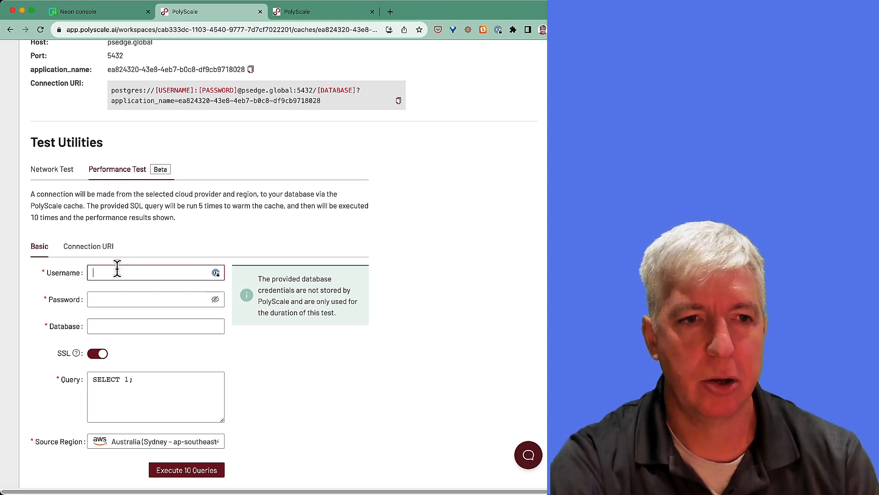
type("po")
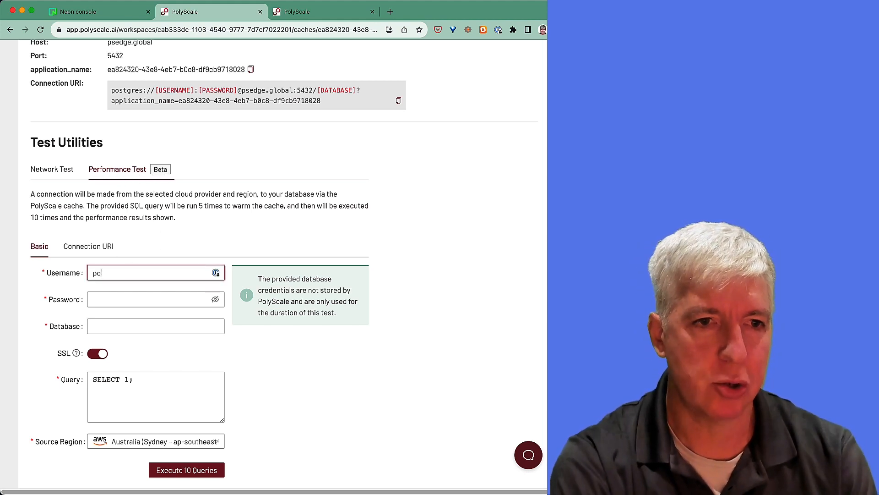
key("Backspace")
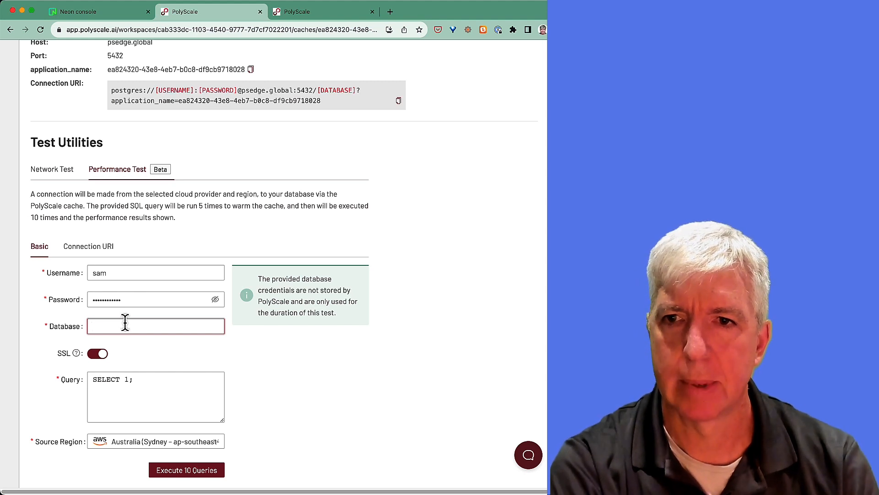
type("neondb")
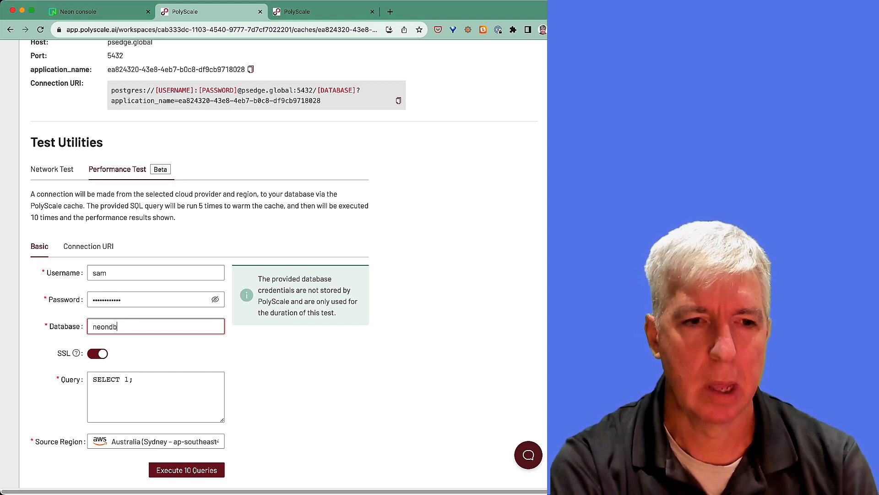
mouse_move(151, 383)
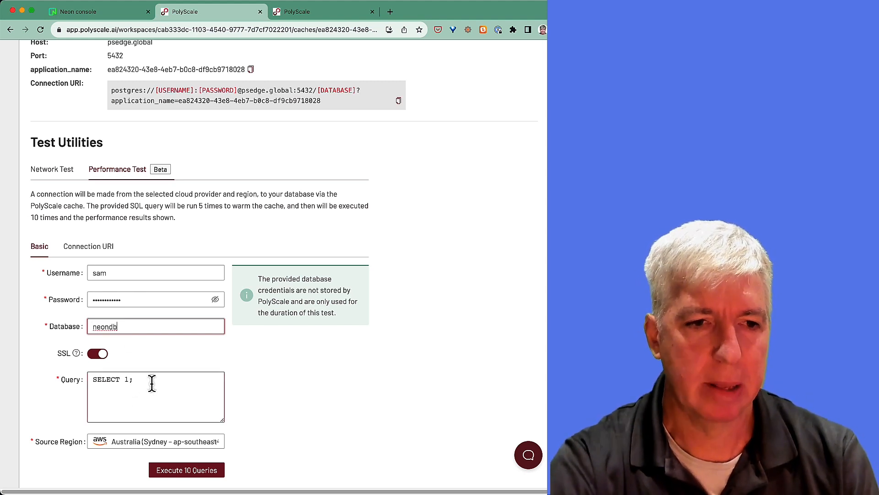
mouse_move(219, 449)
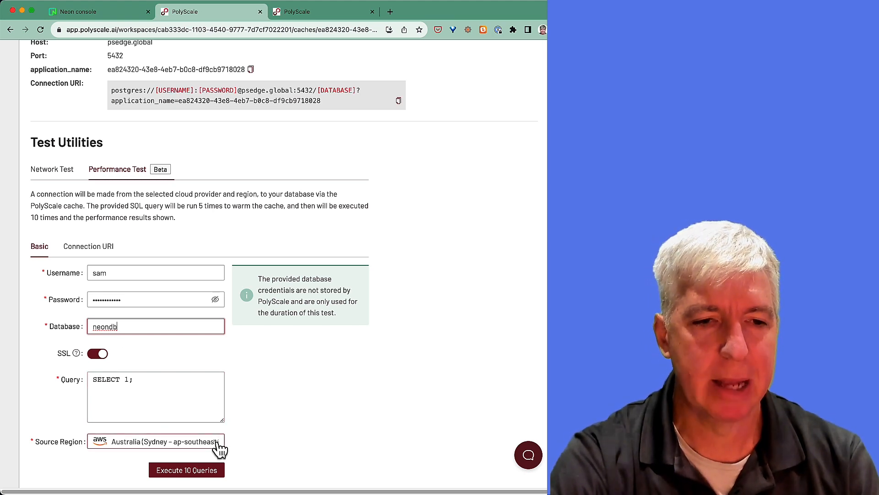
Browse the Source Region list down to the USA entries
left_click(156, 441)
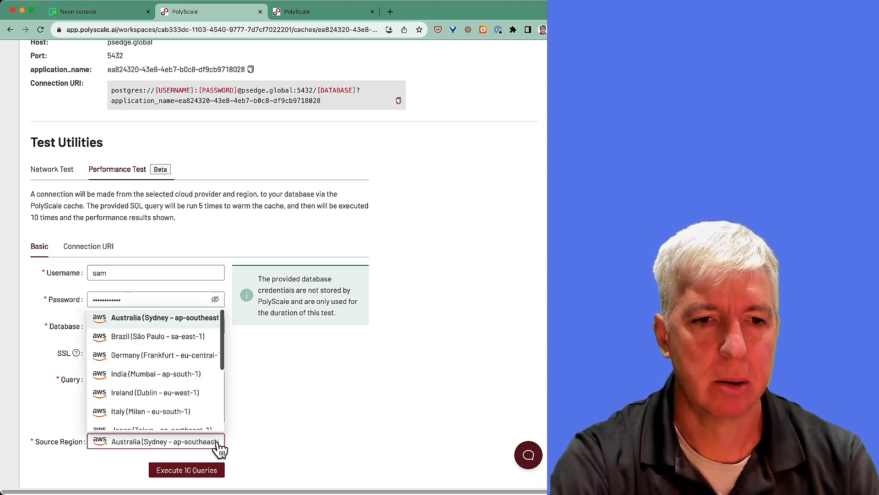
scroll("down", 3)
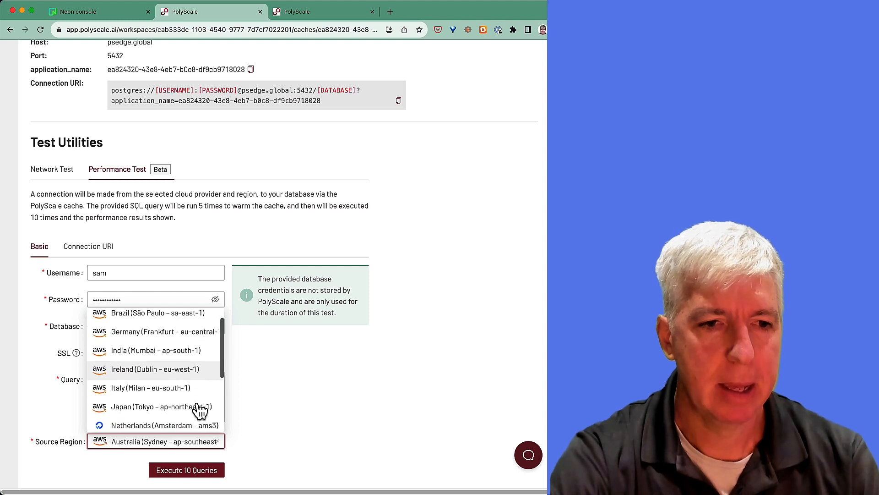
scroll("down", 3)
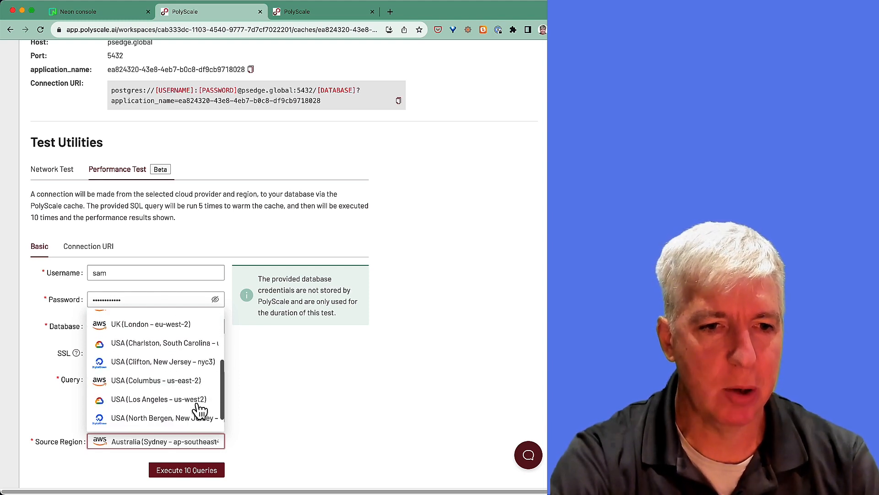
scroll("down", 3)
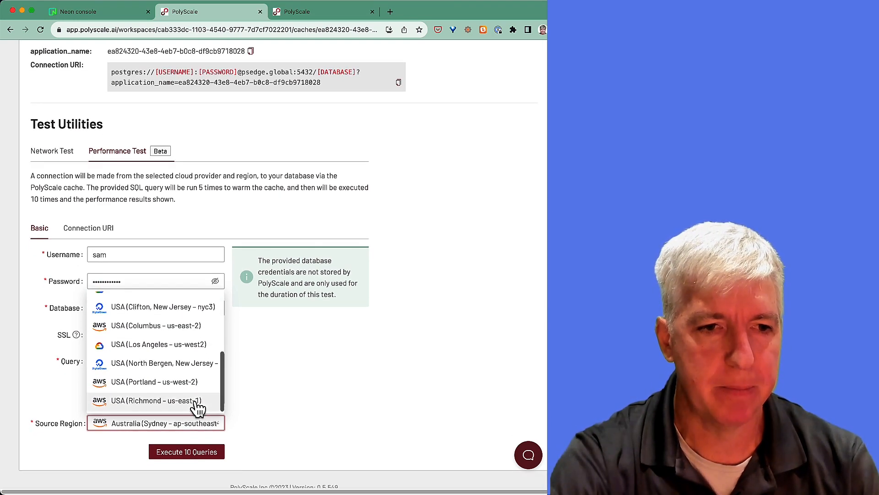
Select USA (Richmond – us-east-1) and execute the 10-query test to get the timing chart
left_click(156, 400)
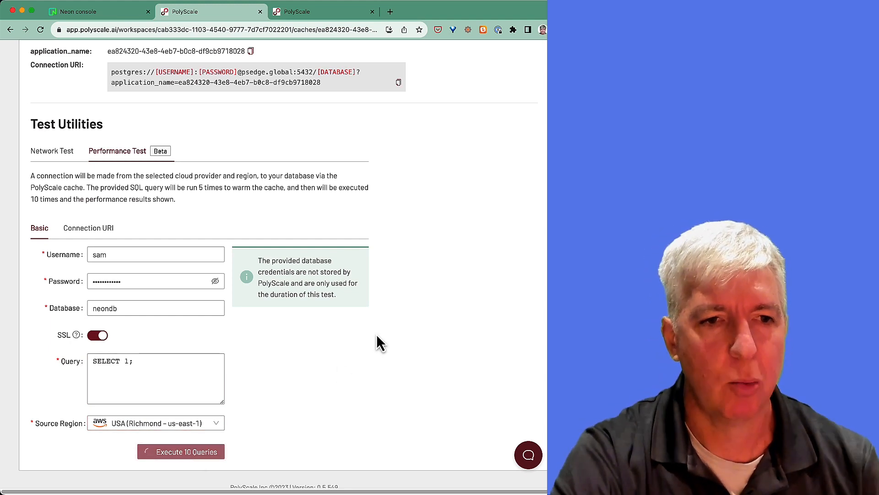
left_click(180, 451)
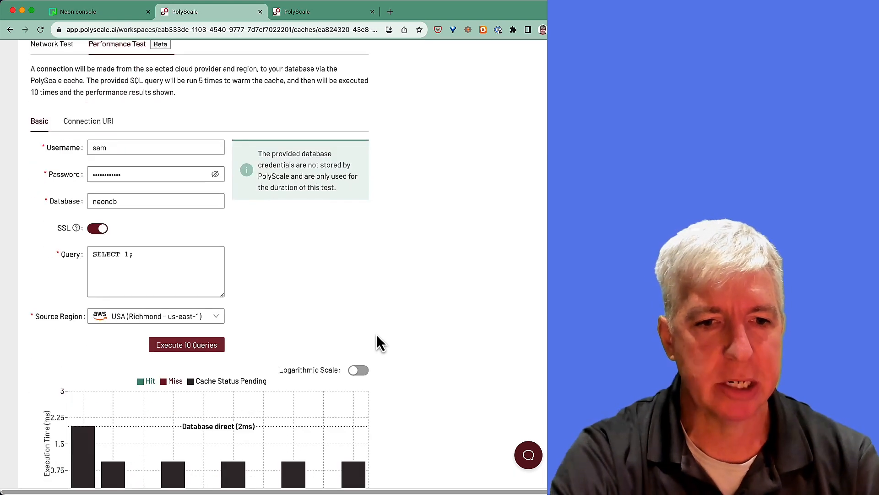
scroll("down", 3)
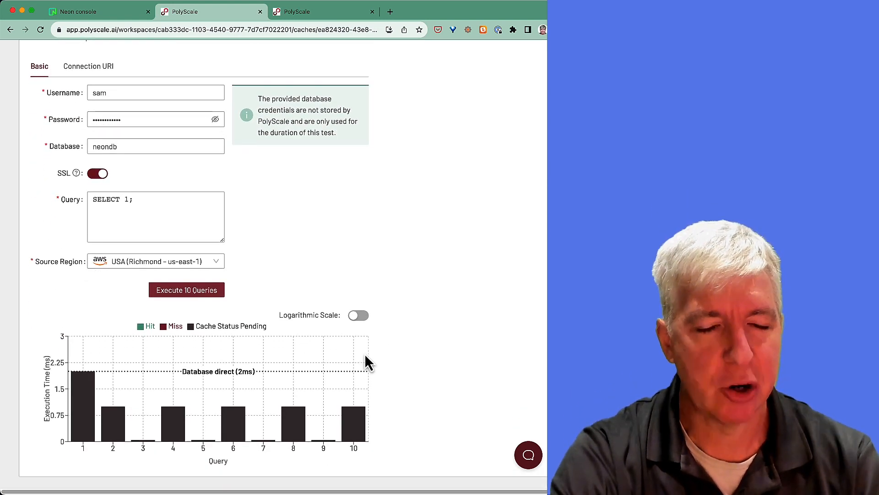
mouse_move(323, 386)
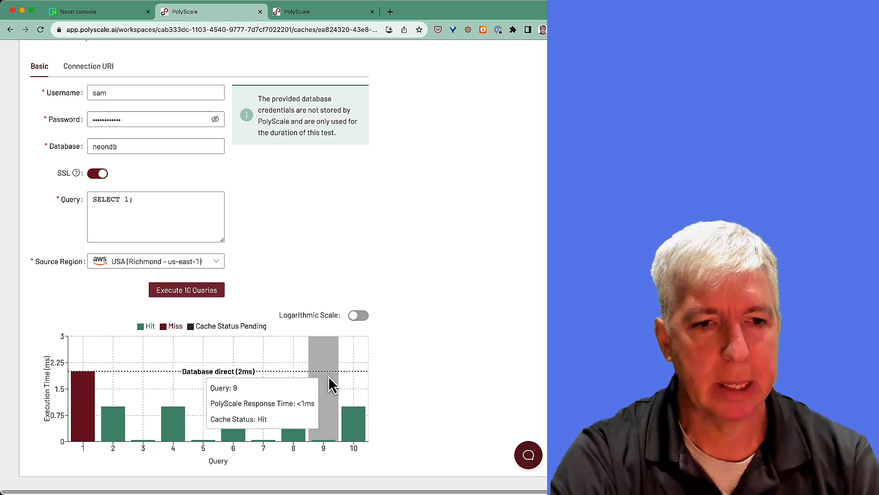
mouse_move(104, 423)
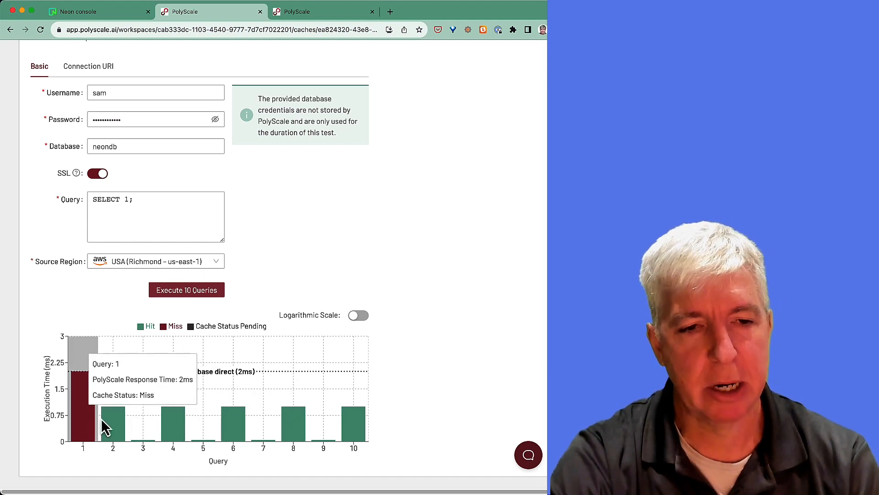
mouse_move(112, 401)
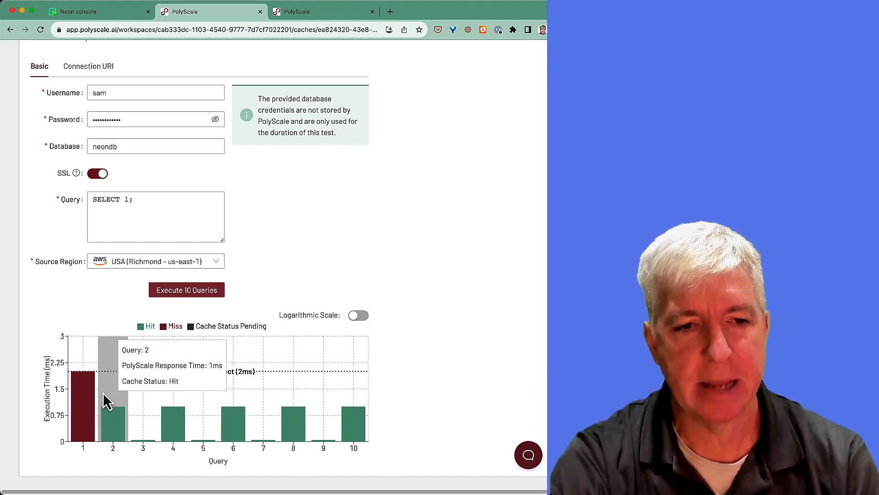
mouse_move(234, 429)
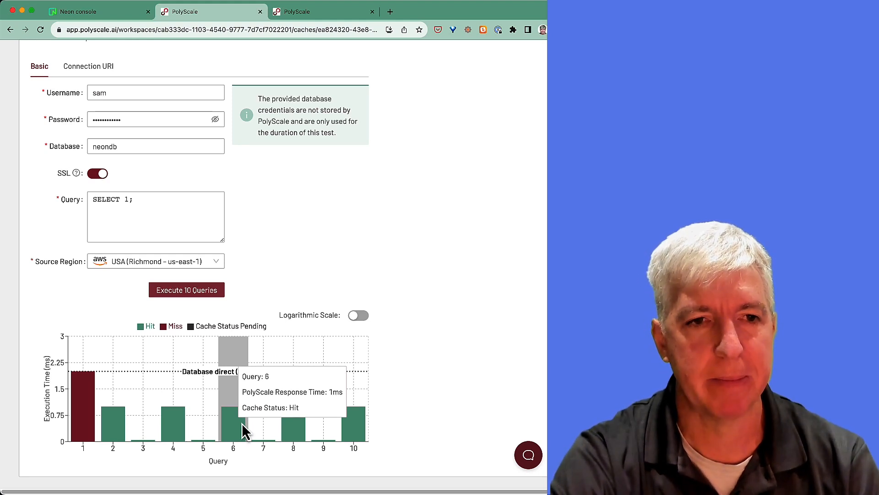
mouse_move(263, 346)
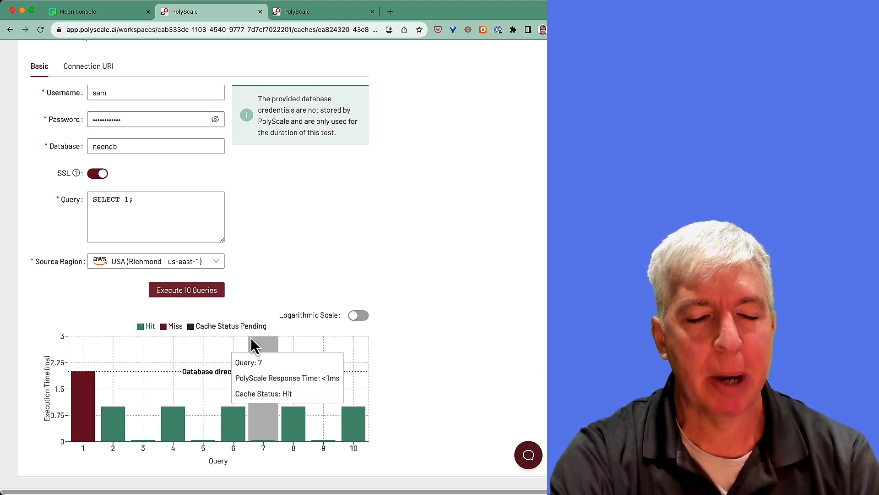
Select Singapore (Jurong West) and execute the 10 queries, charting hits against the 218ms baseline
left_click(155, 261)
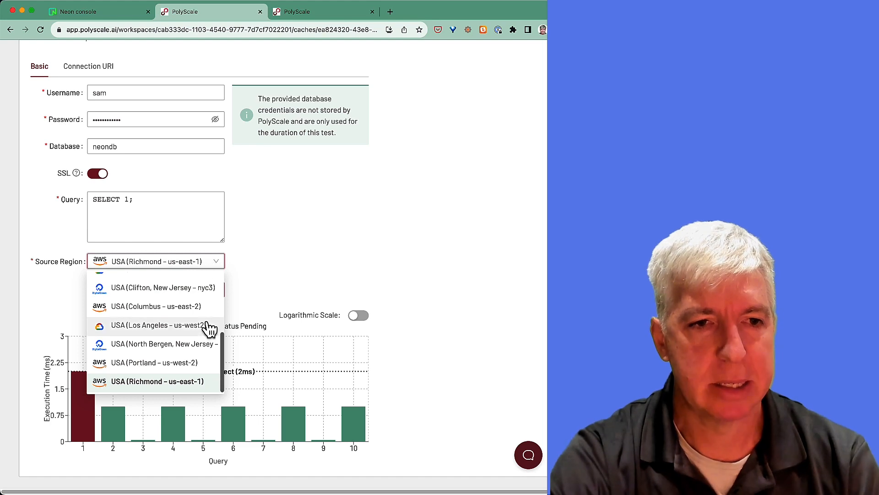
scroll("up", 3)
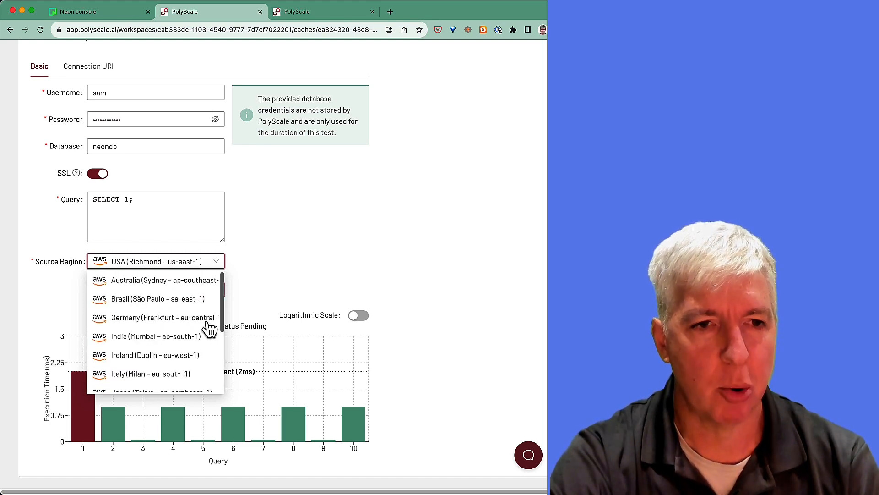
scroll("down", 3)
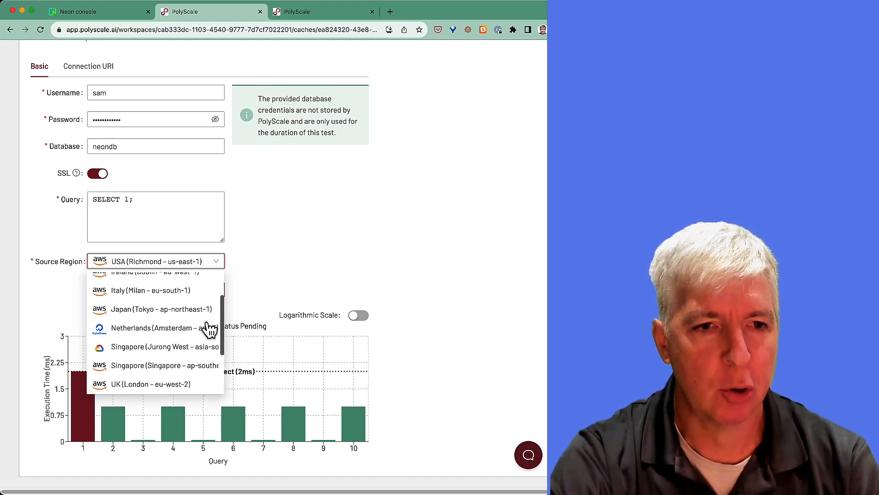
left_click(166, 347)
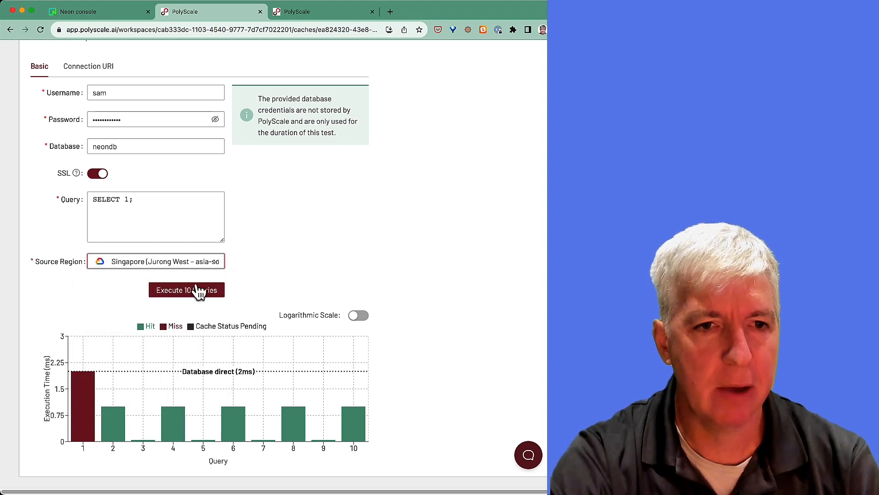
scroll("up", 3)
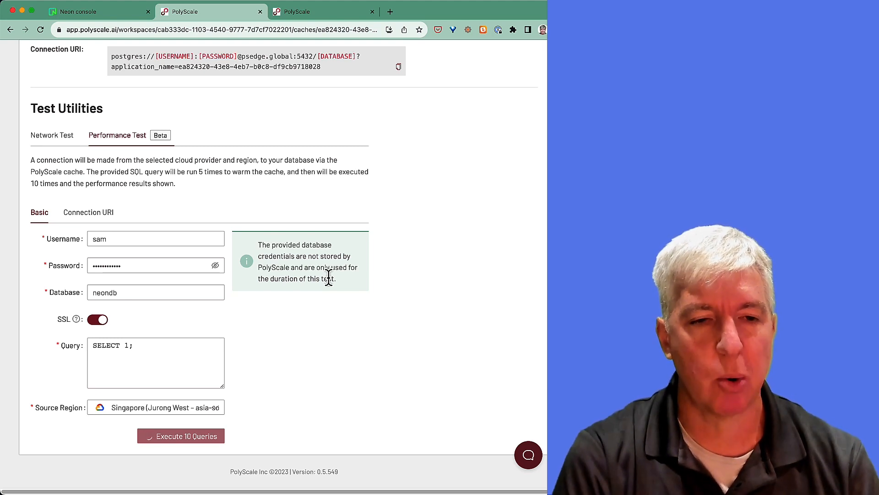
left_click(181, 436)
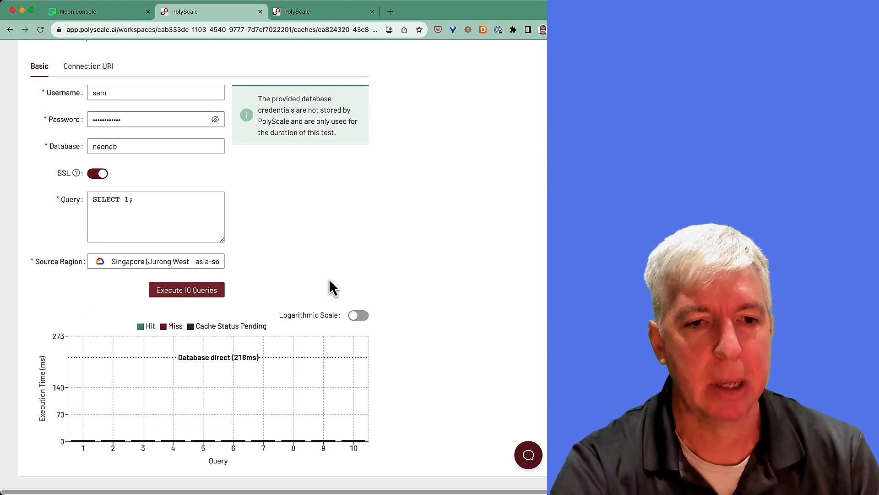
mouse_move(430, 342)
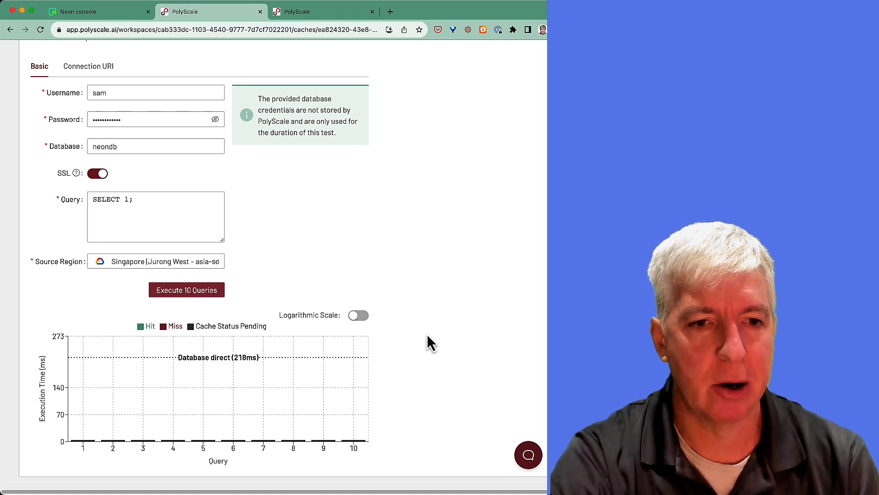
mouse_move(202, 364)
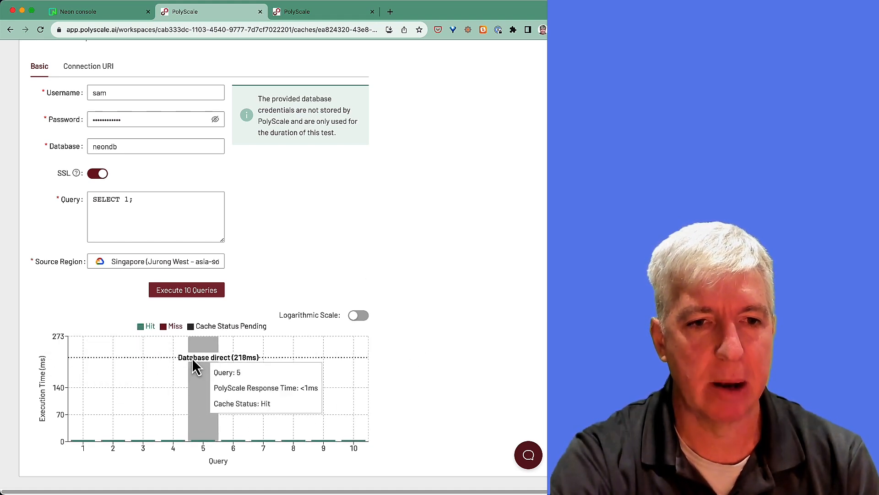
mouse_move(233, 364)
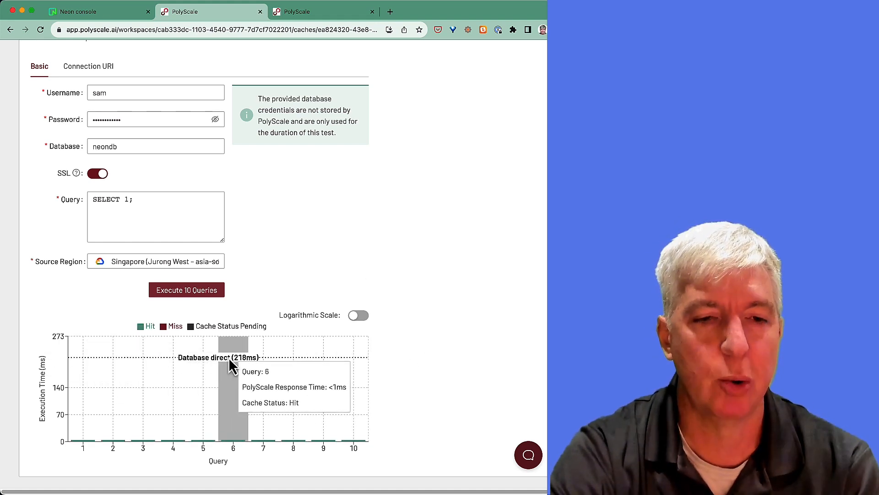
mouse_move(129, 378)
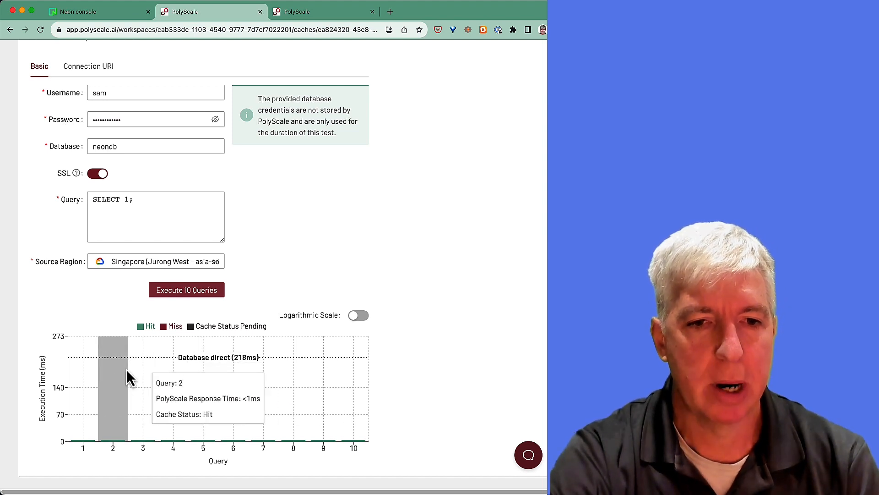
mouse_move(254, 385)
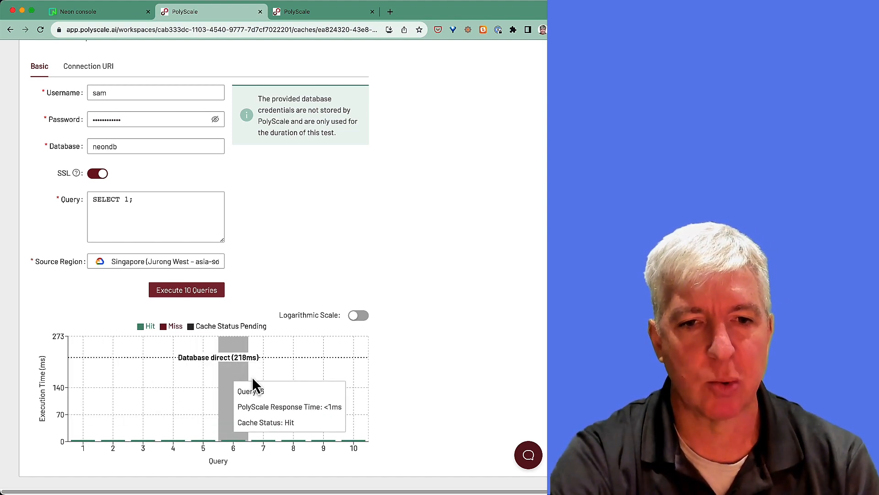
mouse_move(346, 384)
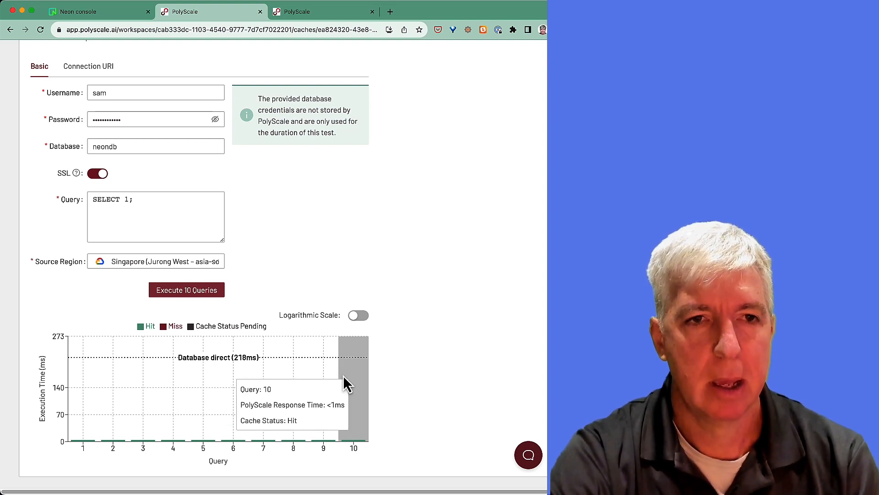
mouse_move(361, 294)
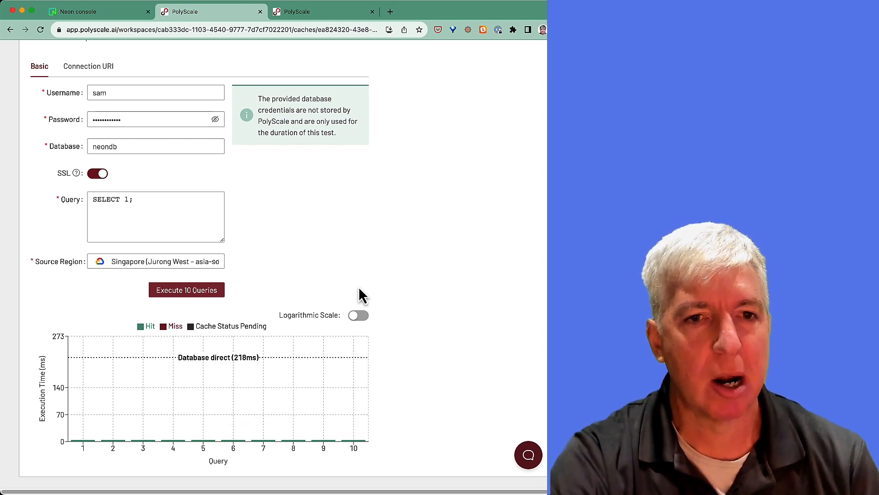
mouse_move(361, 275)
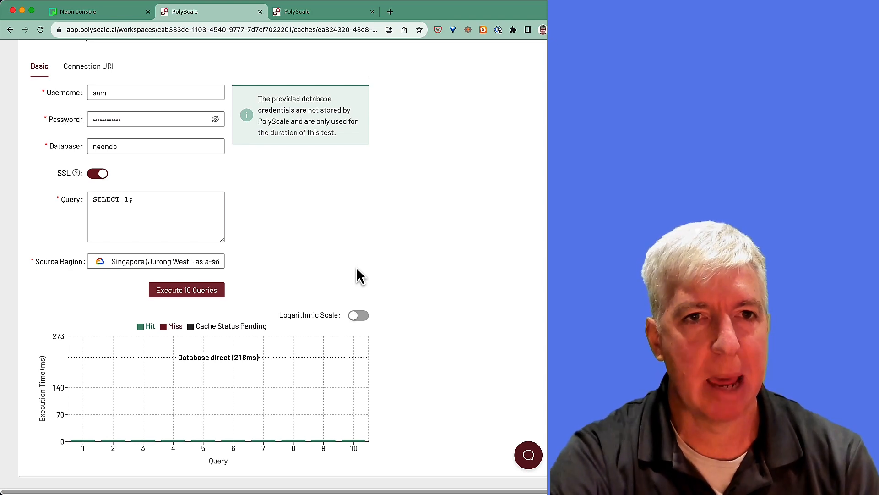
scroll("up", 3)
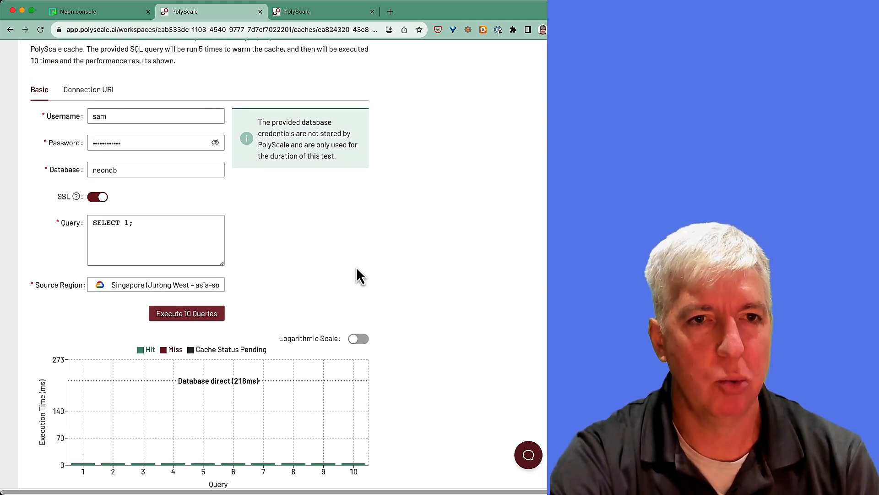
scroll("up", 3)
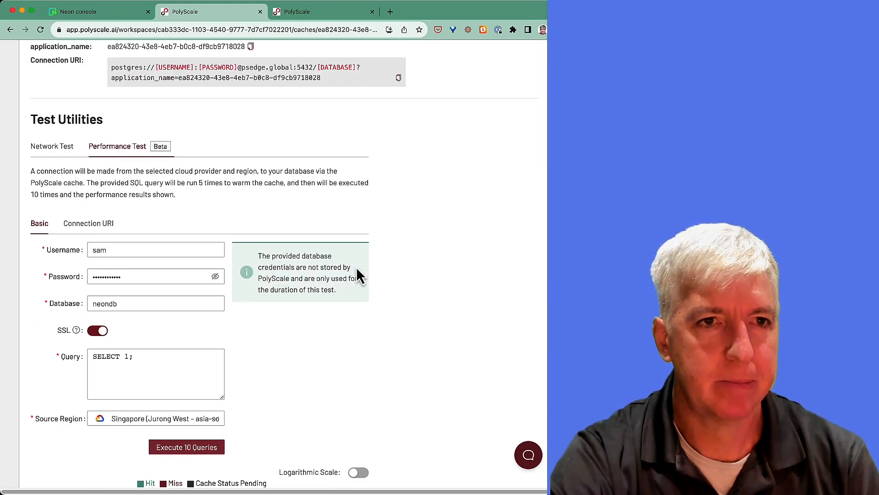
scroll("up", 3)
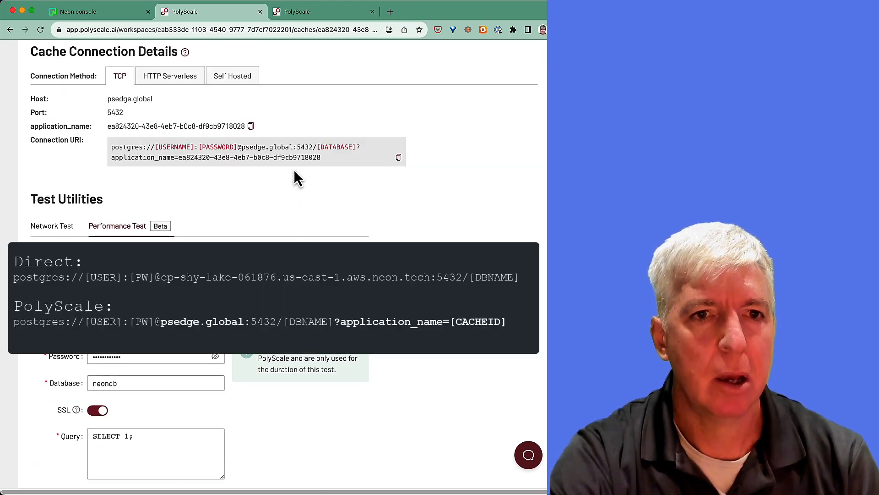
mouse_move(231, 149)
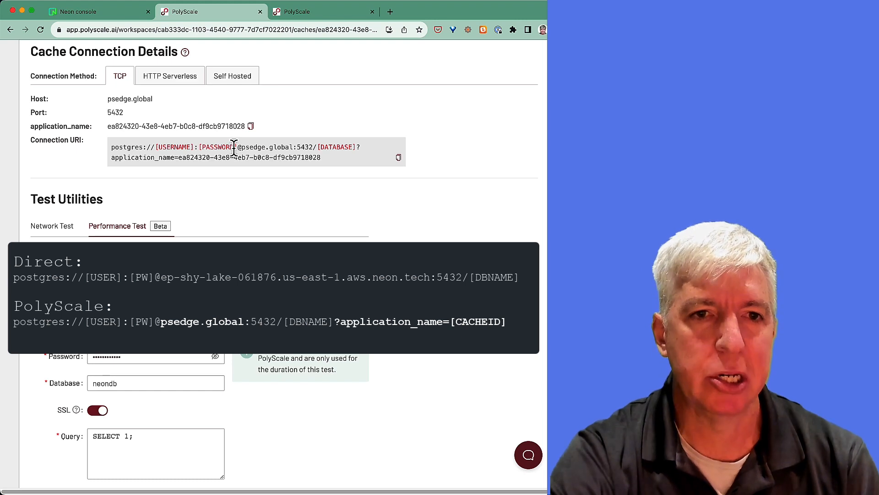
mouse_move(241, 147)
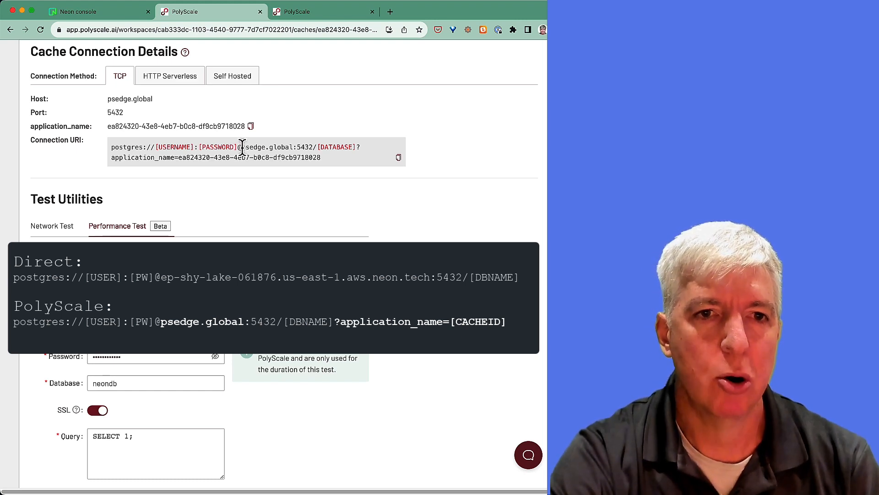
double_click(256, 147)
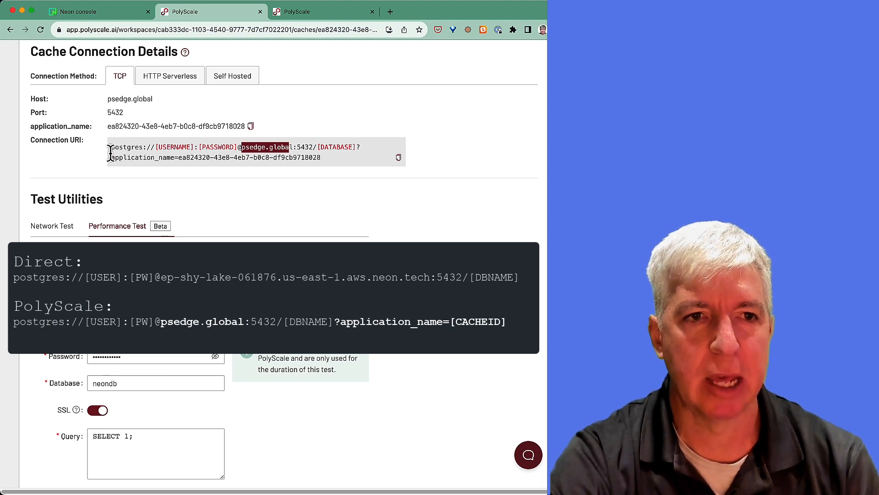
mouse_move(206, 174)
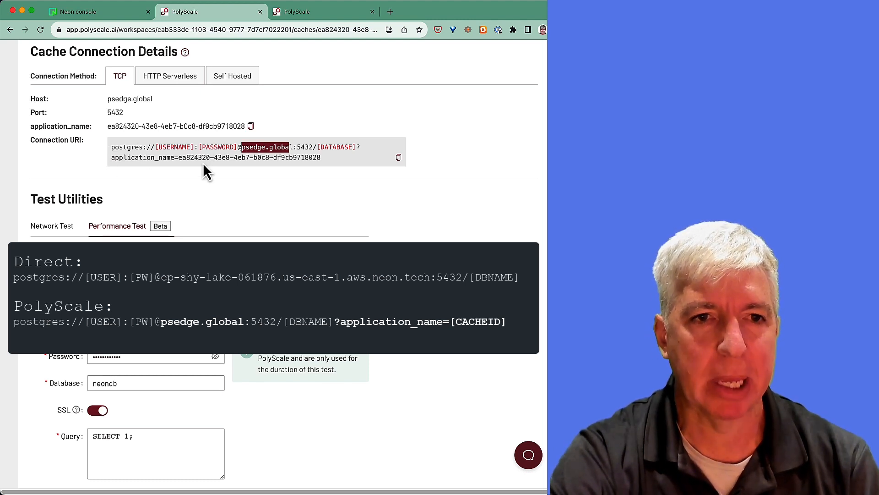
mouse_move(187, 126)
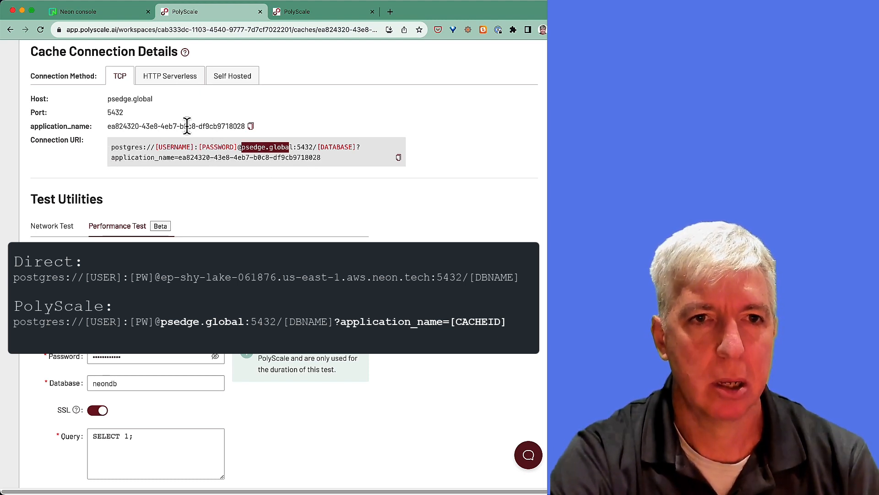
mouse_move(251, 125)
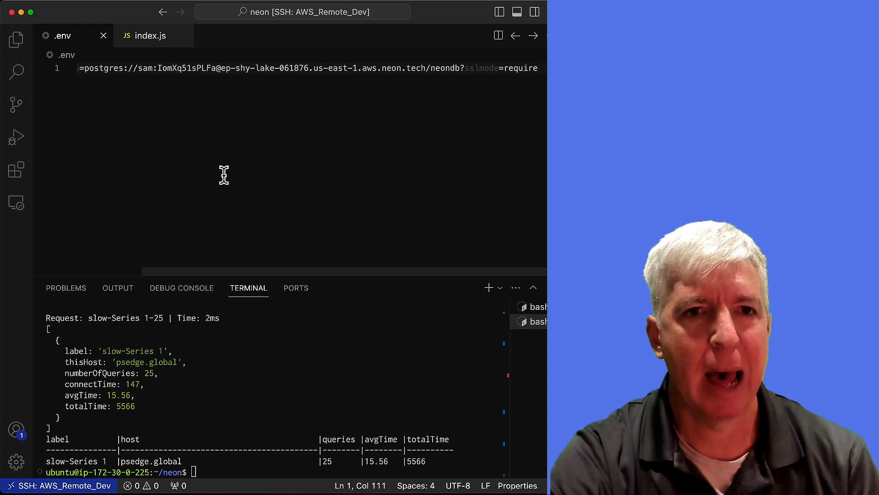
mouse_move(200, 109)
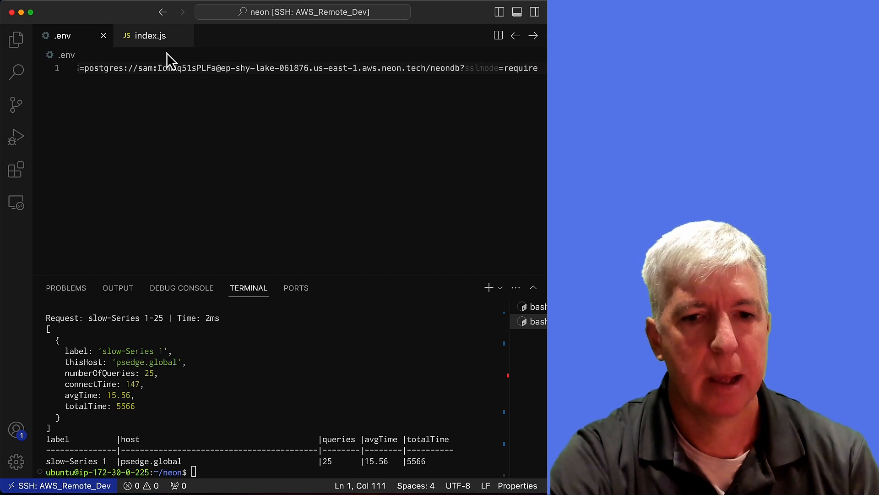
mouse_move(222, 194)
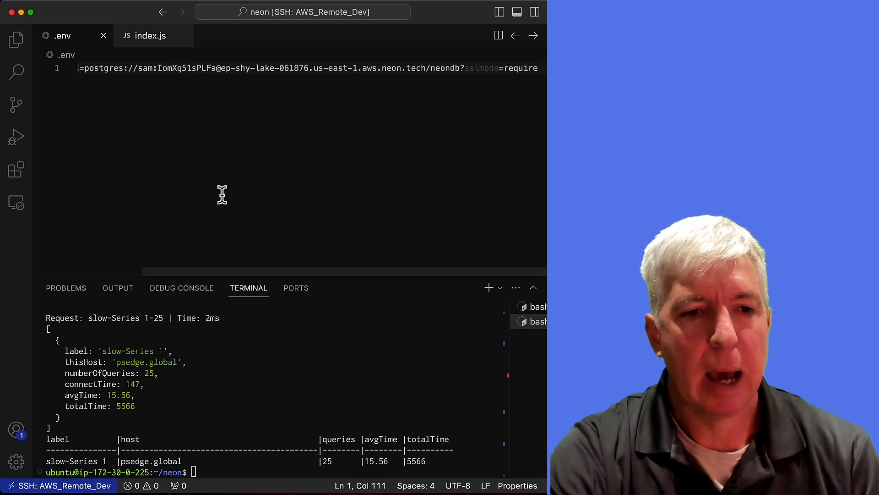
mouse_move(252, 314)
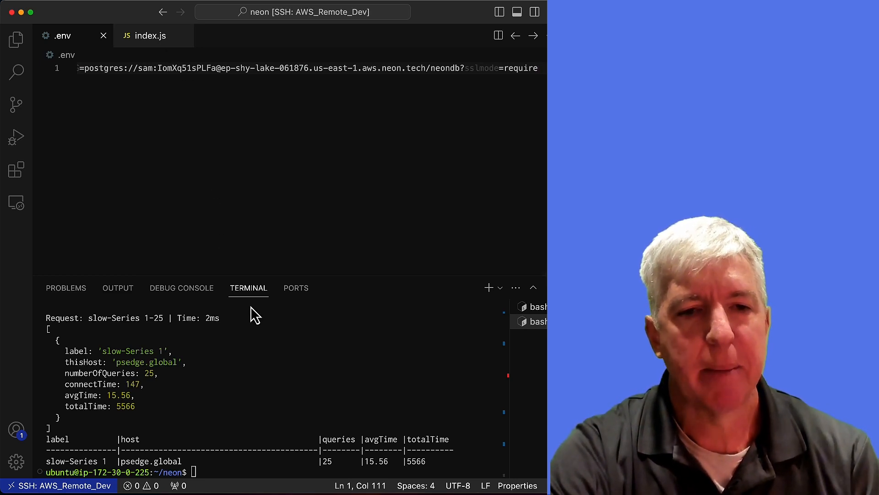
mouse_move(241, 439)
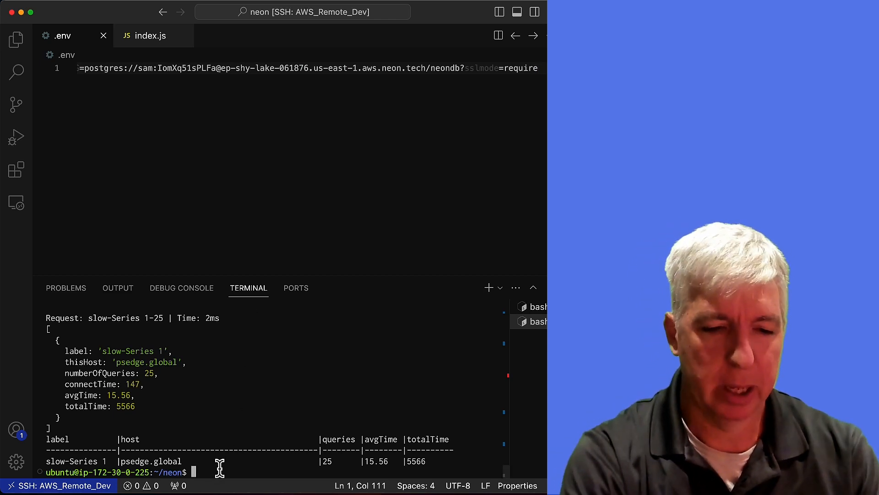
Run 'node index.js' directly against Neon and review the slow salary query in index.js
type("node index.js")
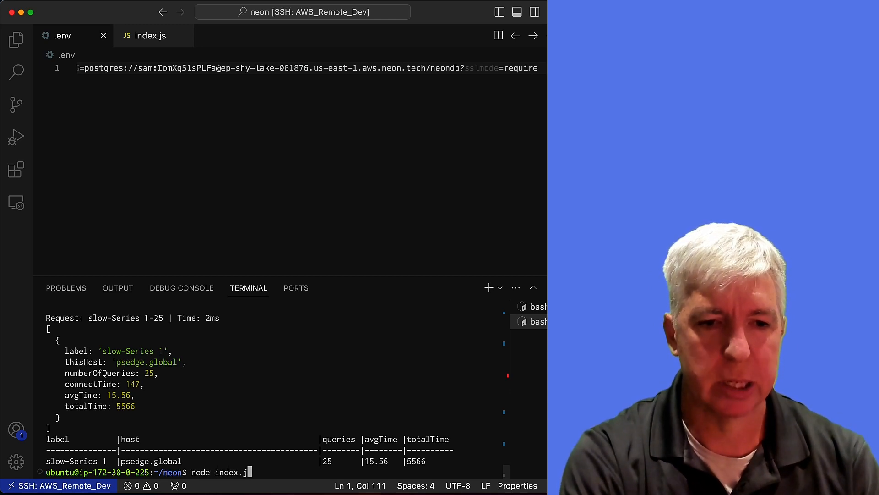
key("Return")
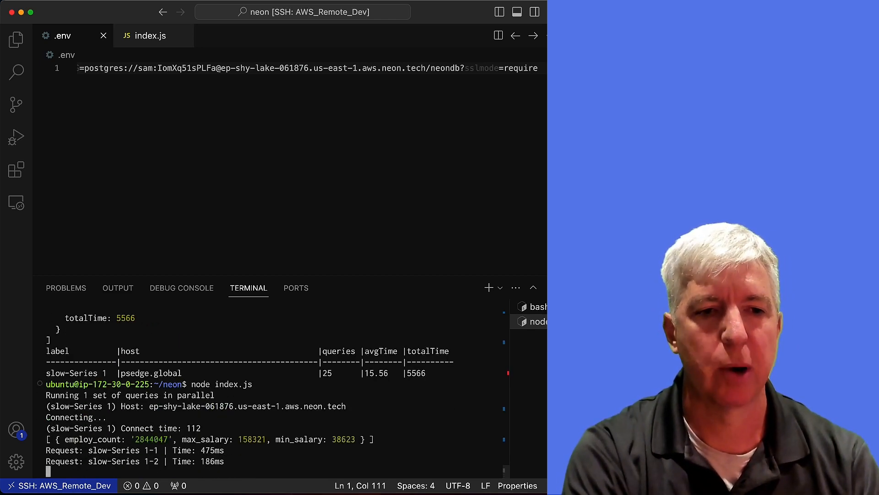
scroll("down", 3)
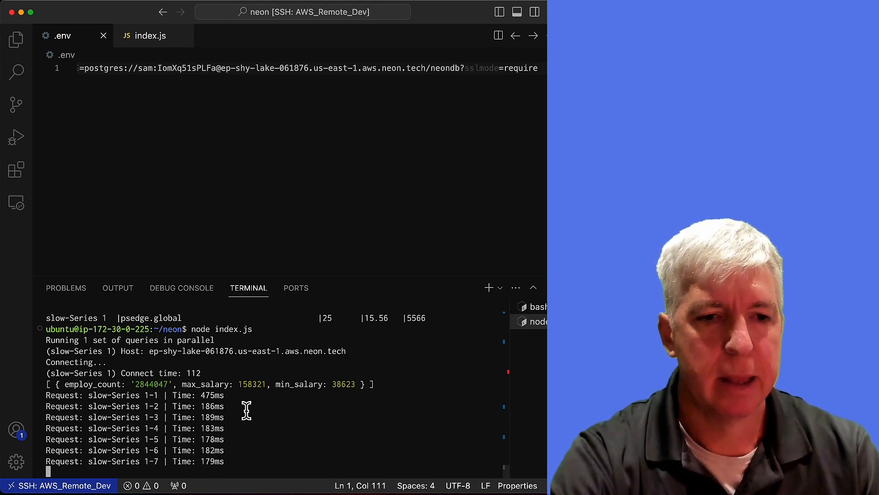
left_click(149, 36)
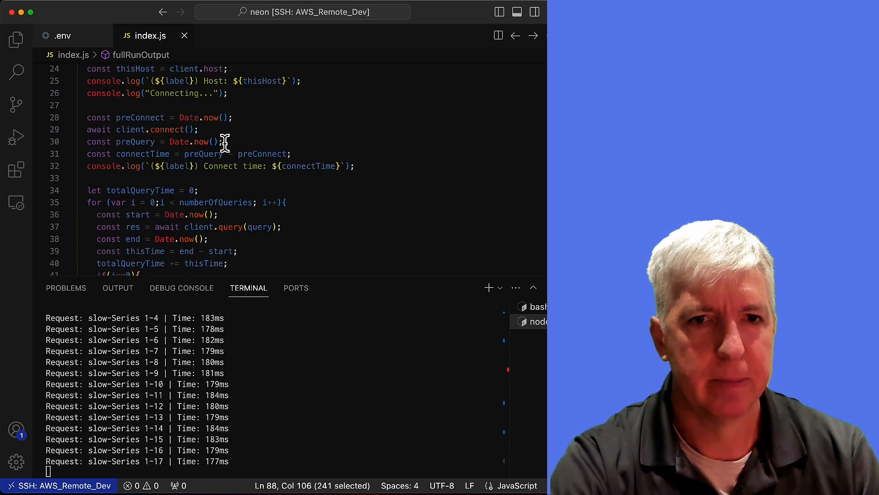
scroll("up", 3)
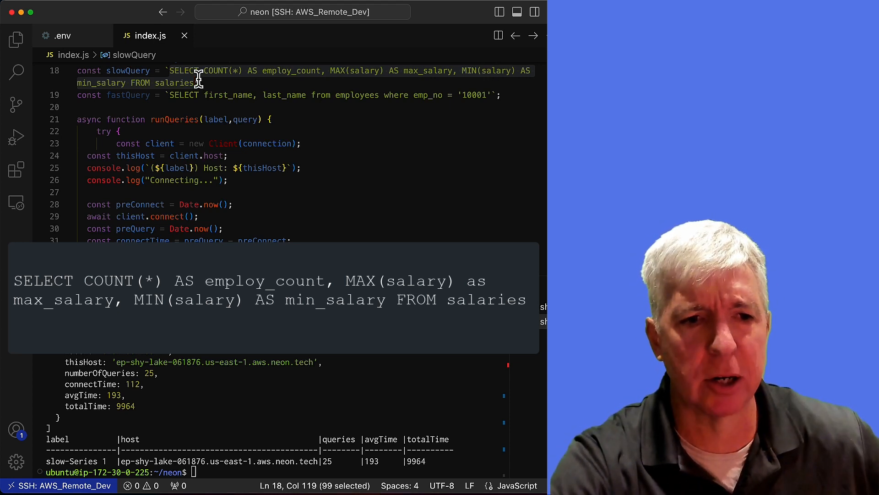
mouse_move(212, 236)
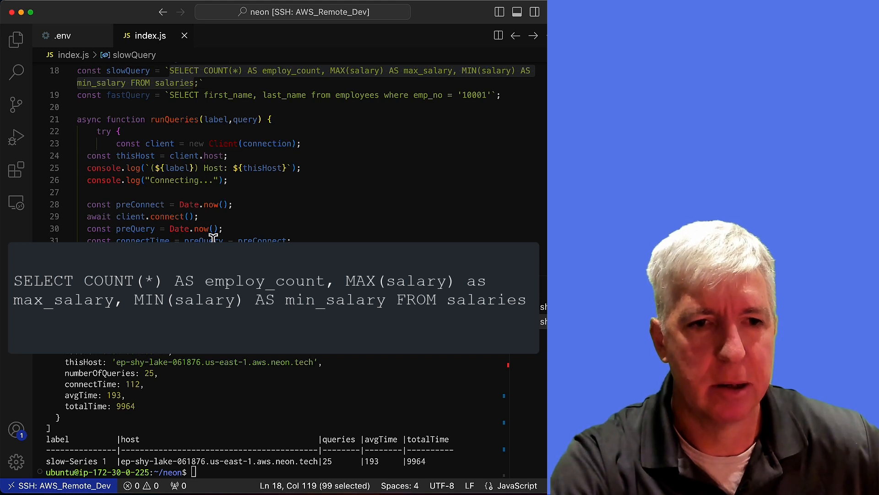
mouse_move(274, 426)
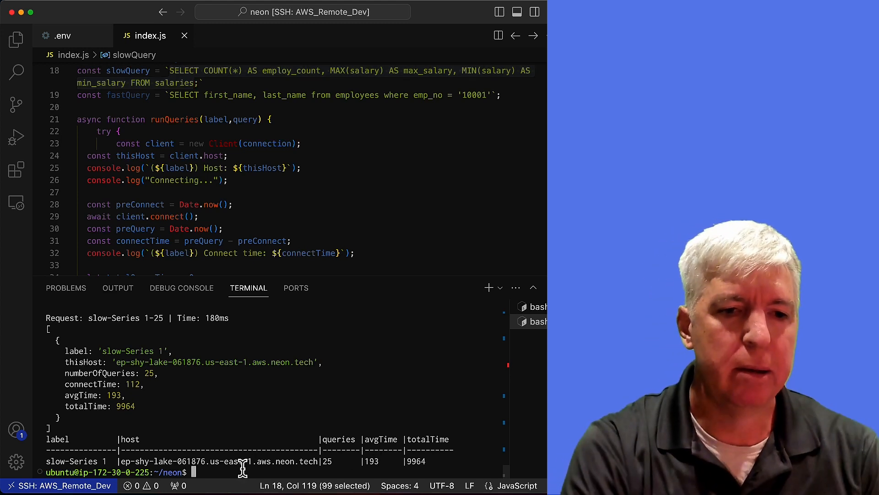
Run 'node index.js 4' to benchmark four parallel series directly against Neon
type("node index.js")
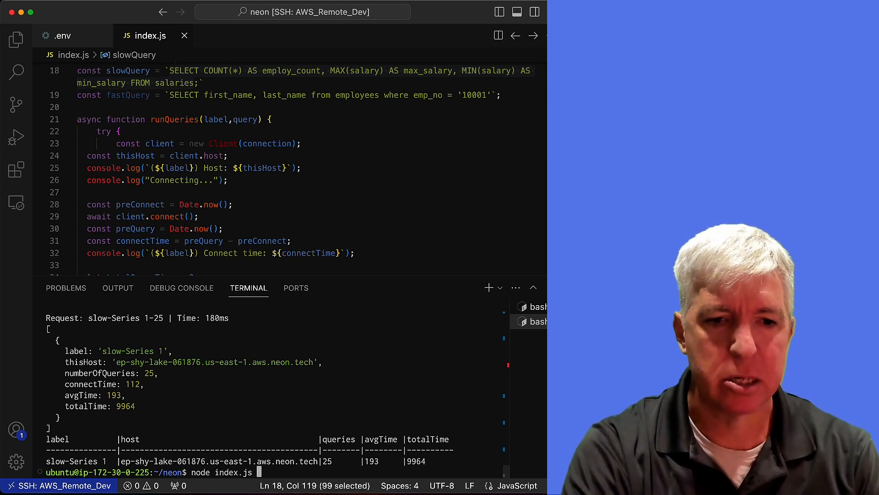
type("4")
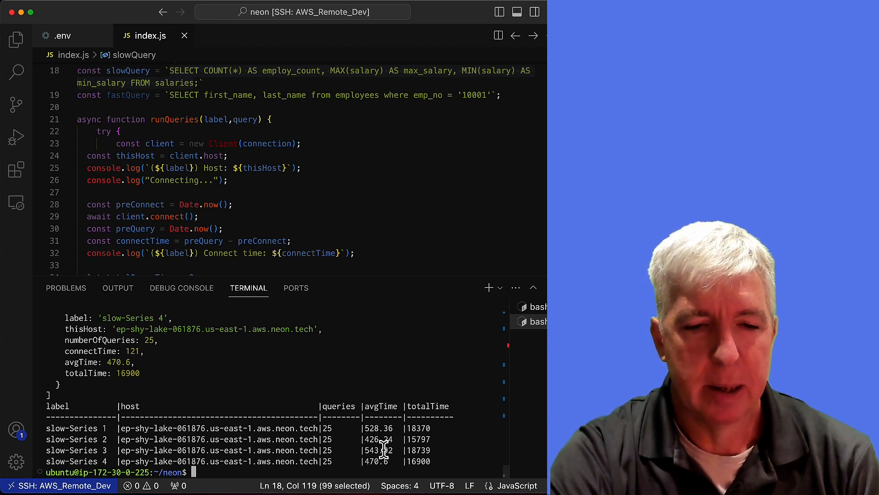
mouse_move(349, 375)
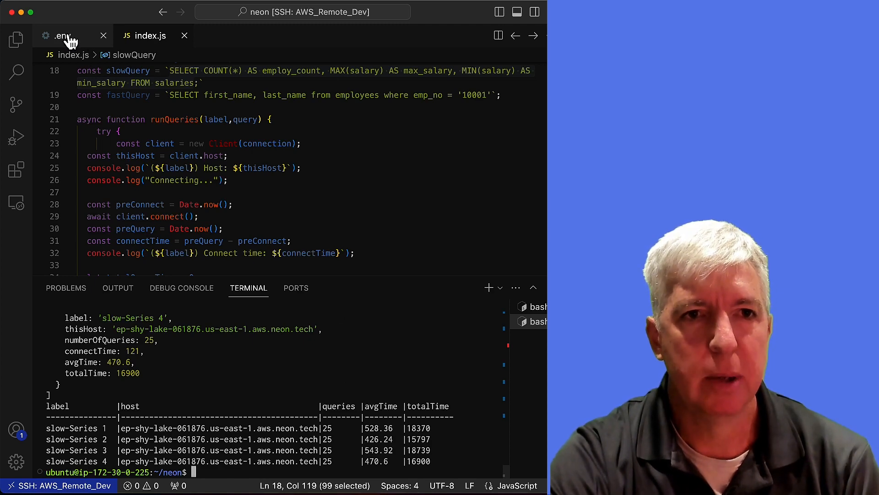
Edit .env so the connection string uses psedge.global with &application_name=<cache id> appended
left_click(61, 36)
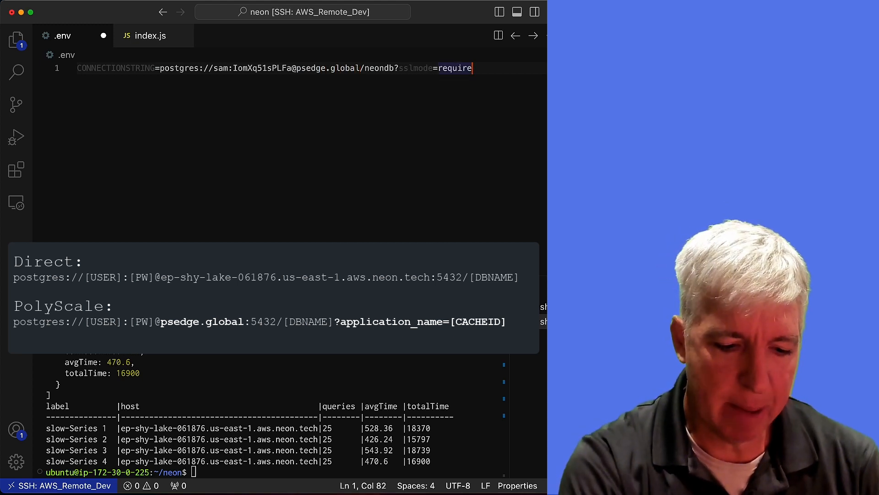
type("&application_name=ea824320-43e8-4eb7-b0c8-df9cb9718028")
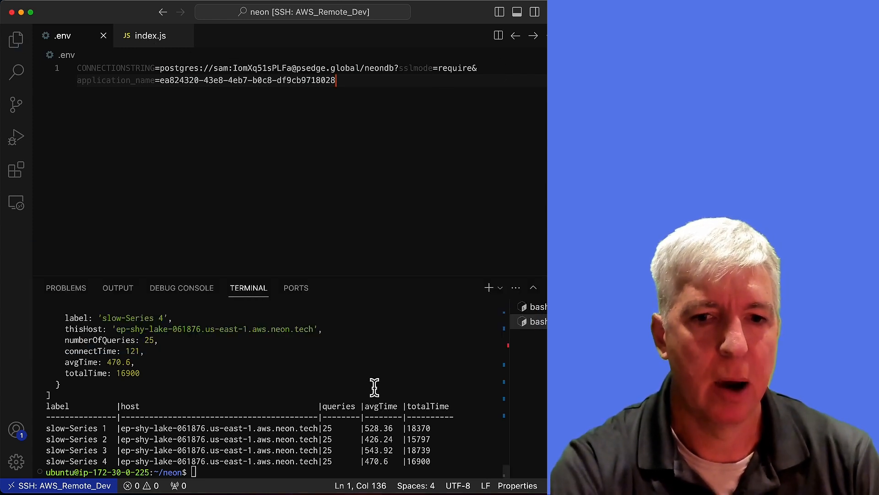
type("node")
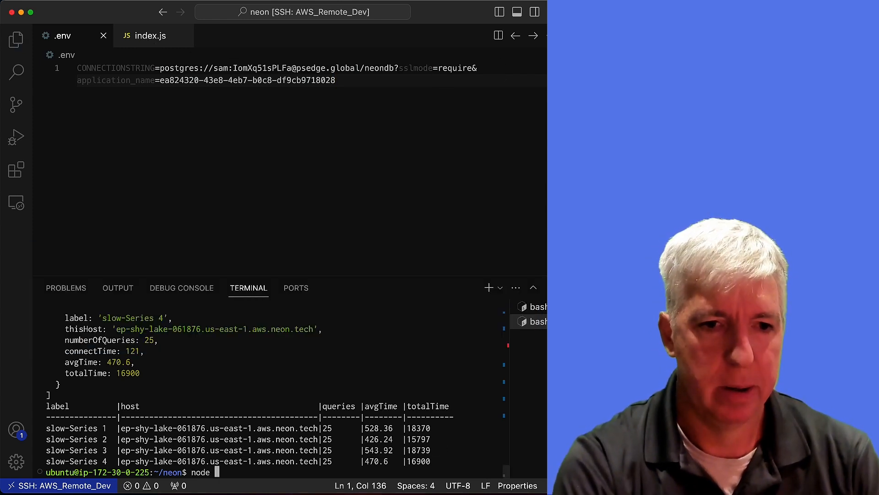
Run 'node index.js' through the cache, then rerun it with the cache warm
type("index.js")
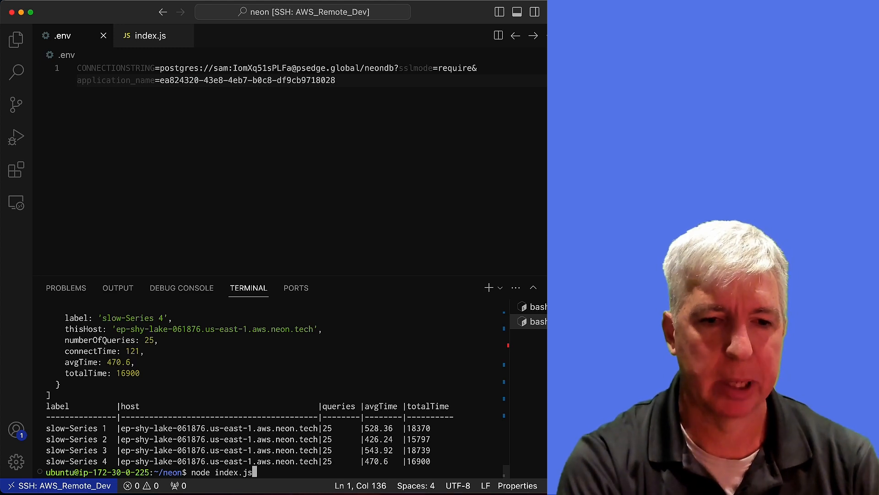
key("Return")
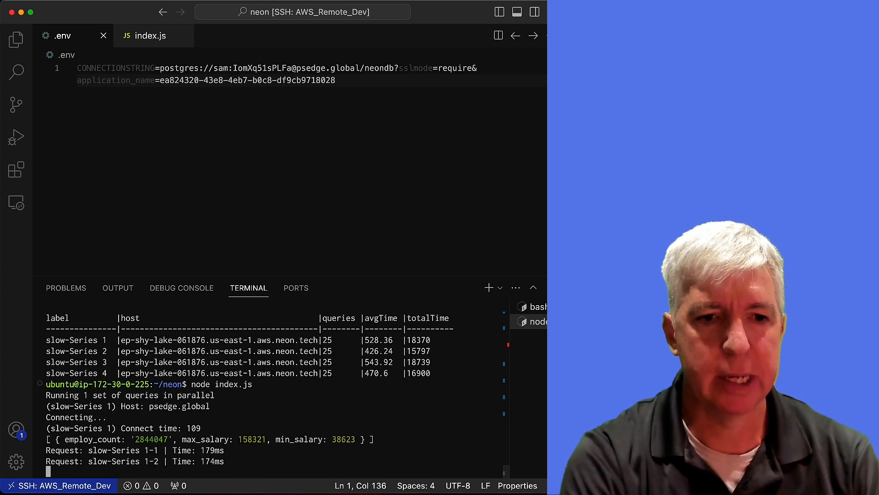
scroll("down", 3)
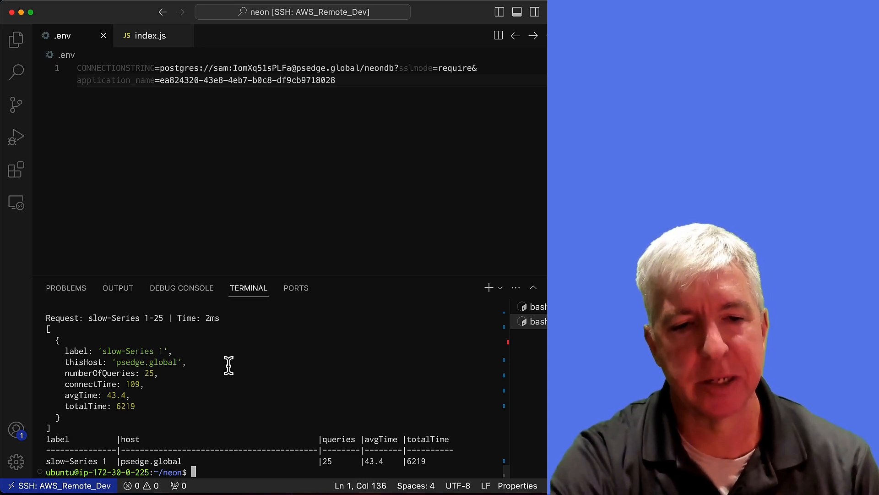
type("node index.js")
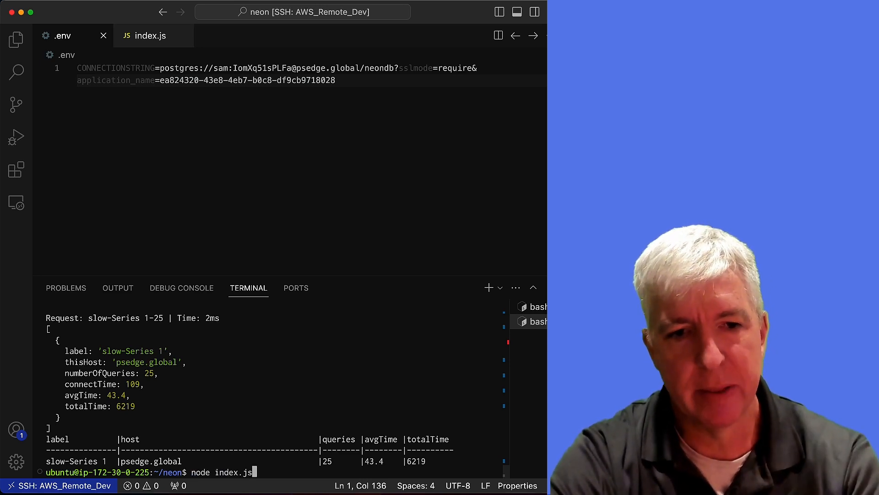
key("Return")
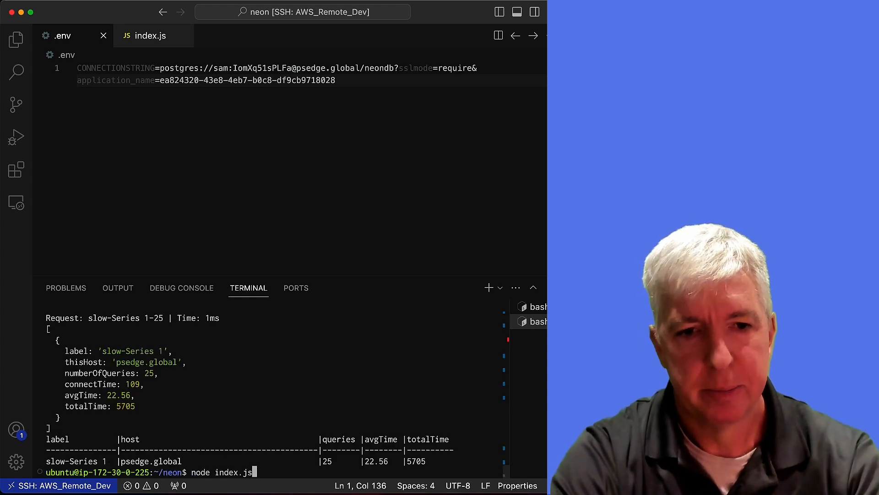
Repeat the single run, then 'node index.js 4' for four parallel series showing 1–2 ms cached times
key("Return")
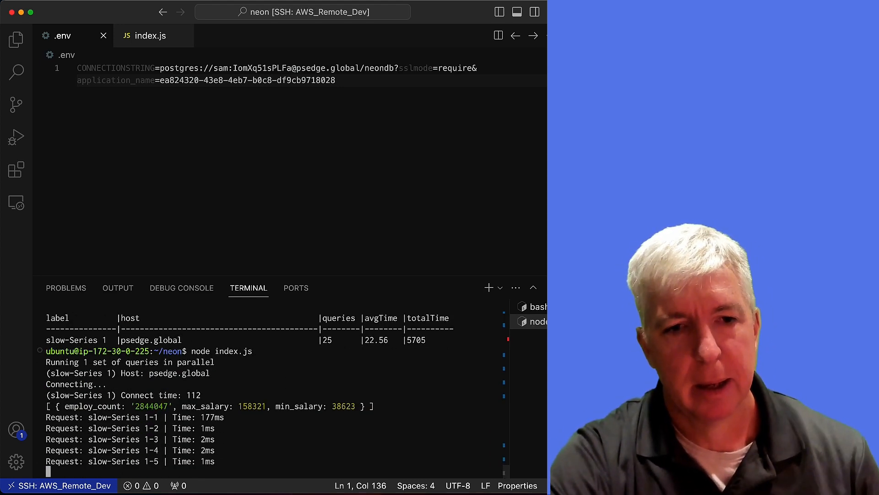
scroll("down", 3)
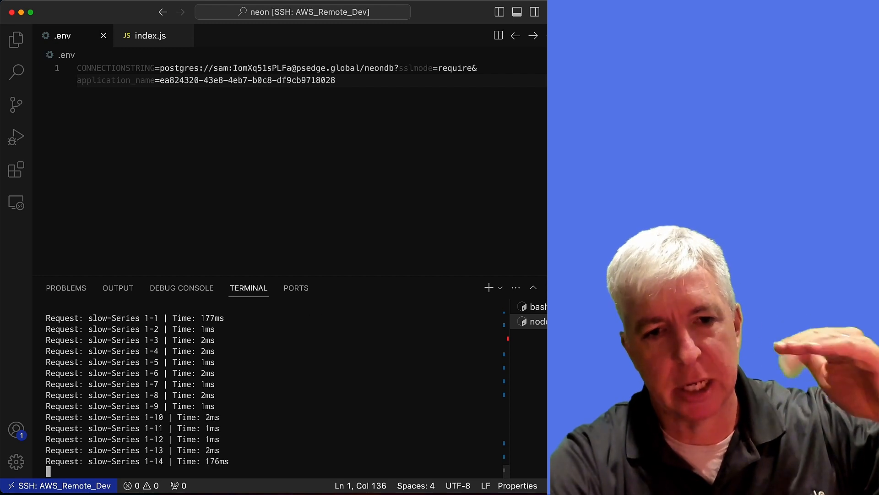
scroll("down", 3)
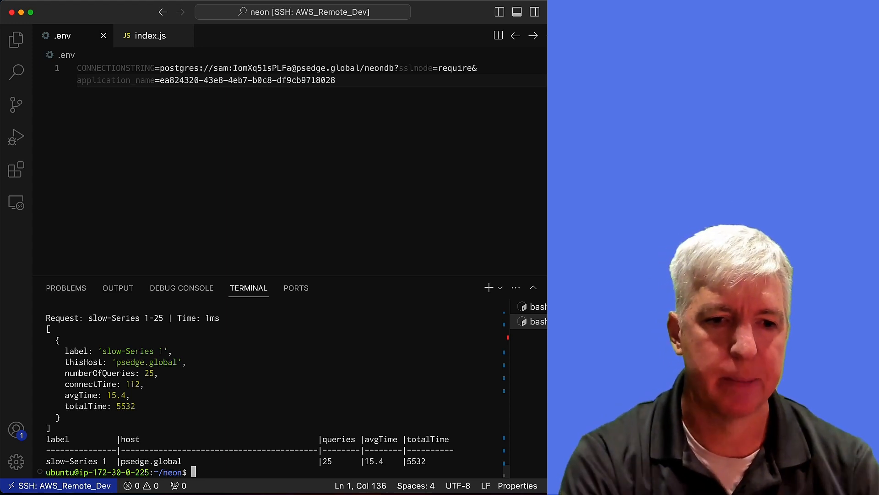
type("node index.js")
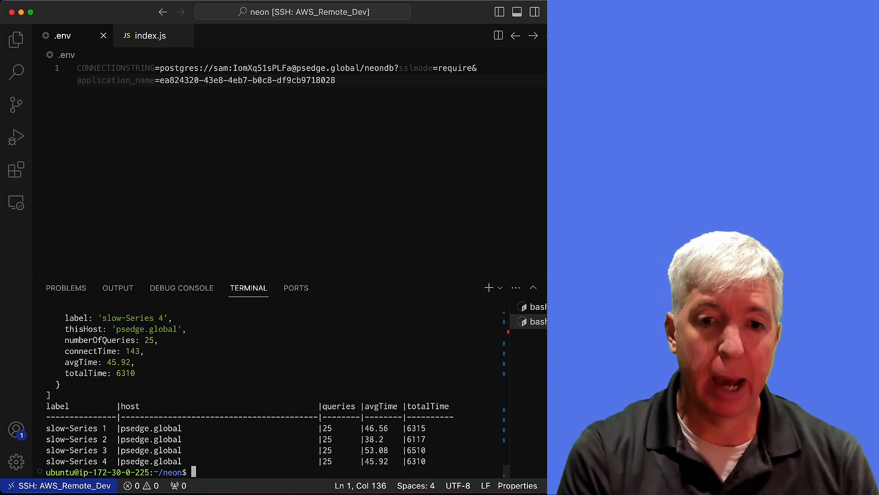
type("node index.js 4")
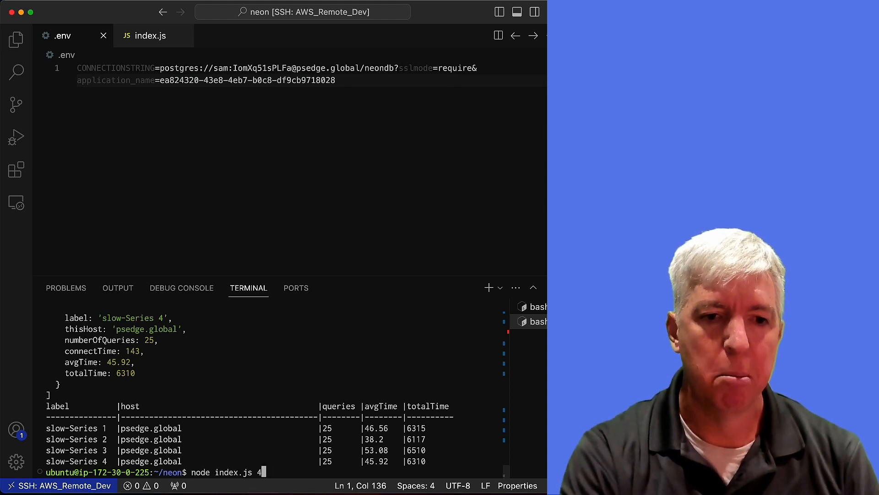
key("Return")
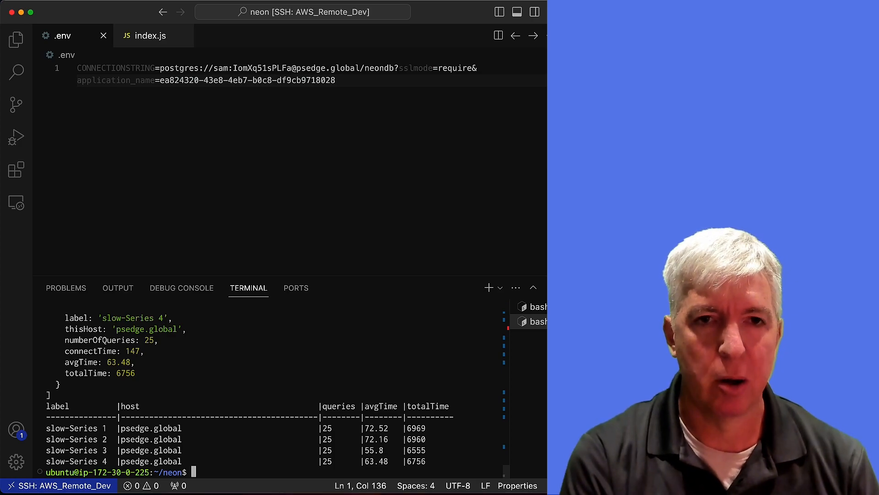
mouse_move(232, 206)
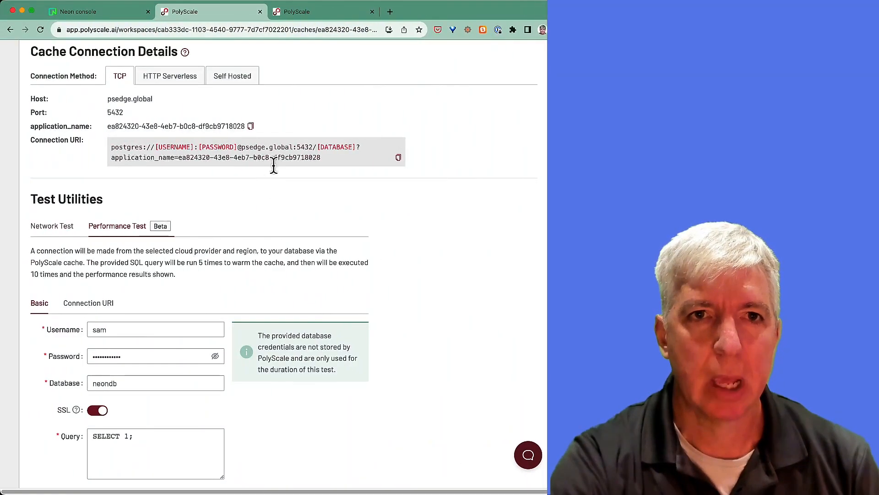
mouse_move(100, 109)
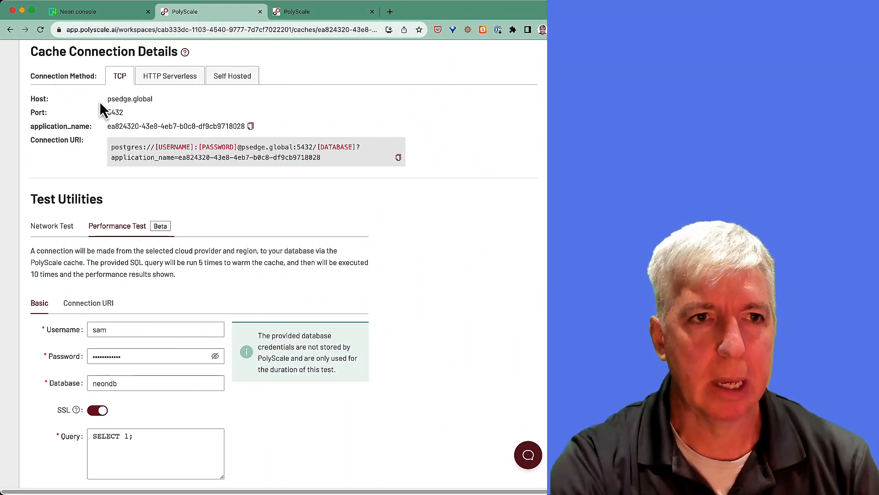
Review the Observability details table across to Hit Rate (88.7%, 73.3%) and Avg Execution Time
scroll("up", 3)
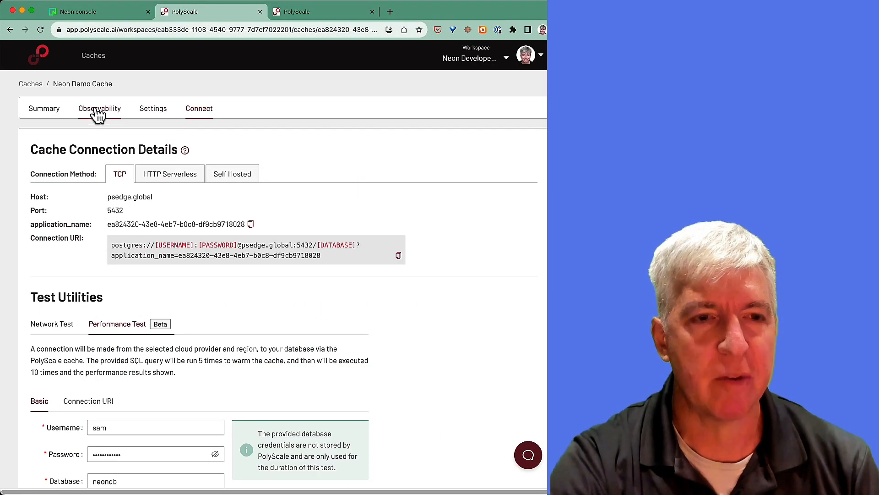
left_click(98, 108)
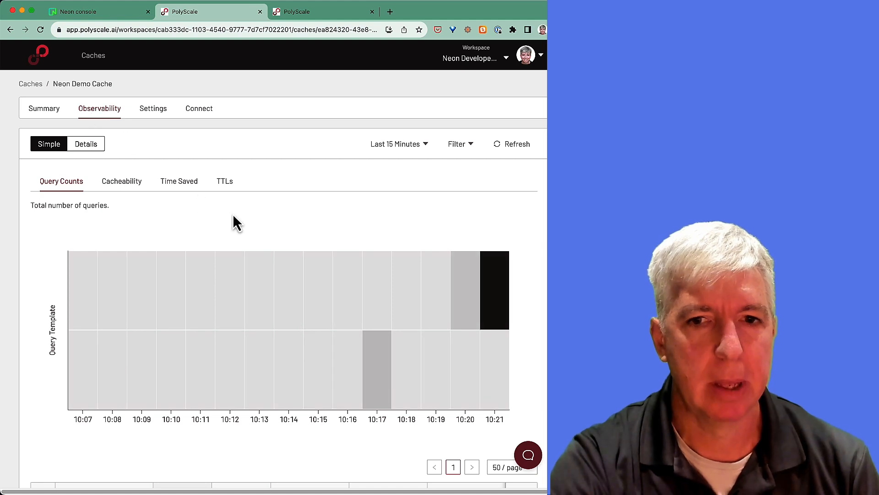
scroll("down", 3)
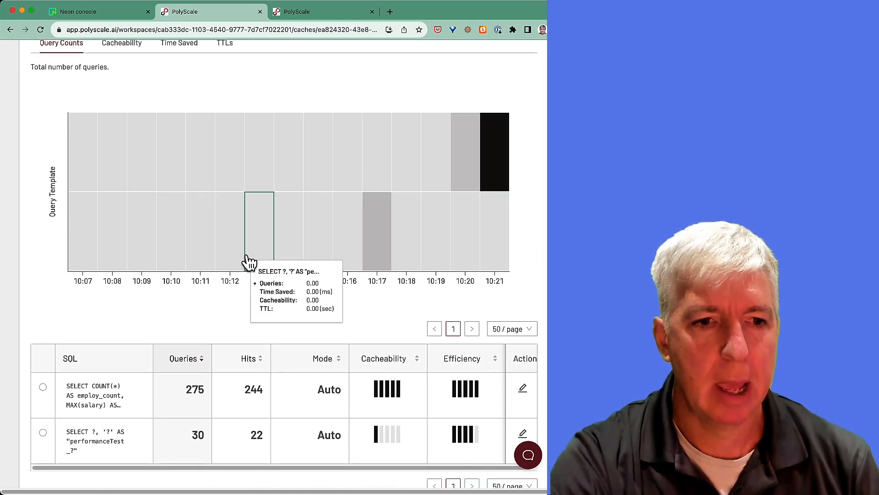
mouse_move(195, 391)
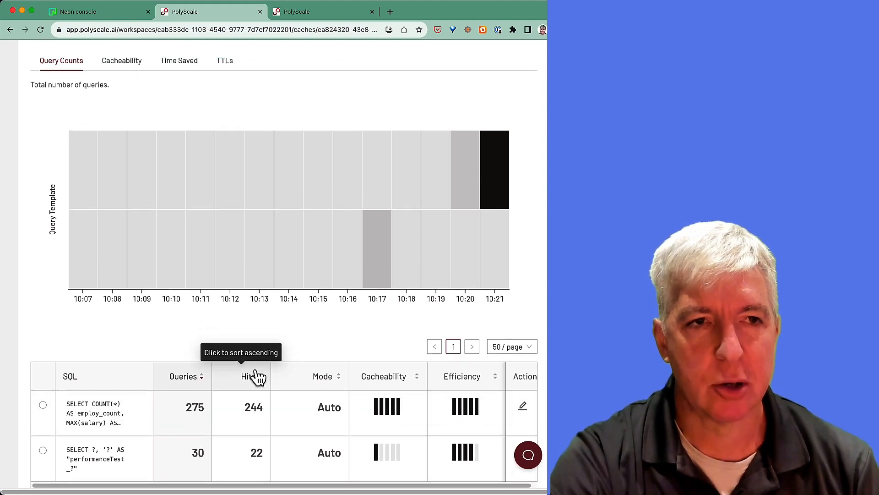
scroll("up", 3)
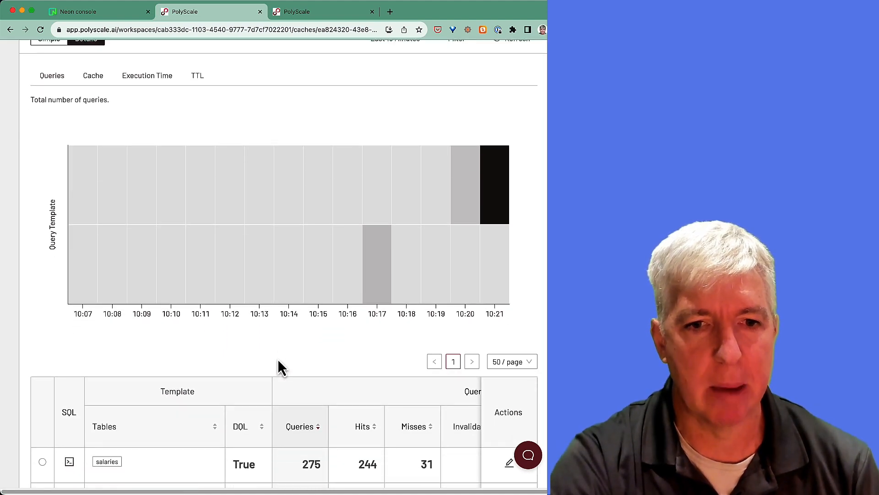
scroll("down", 3)
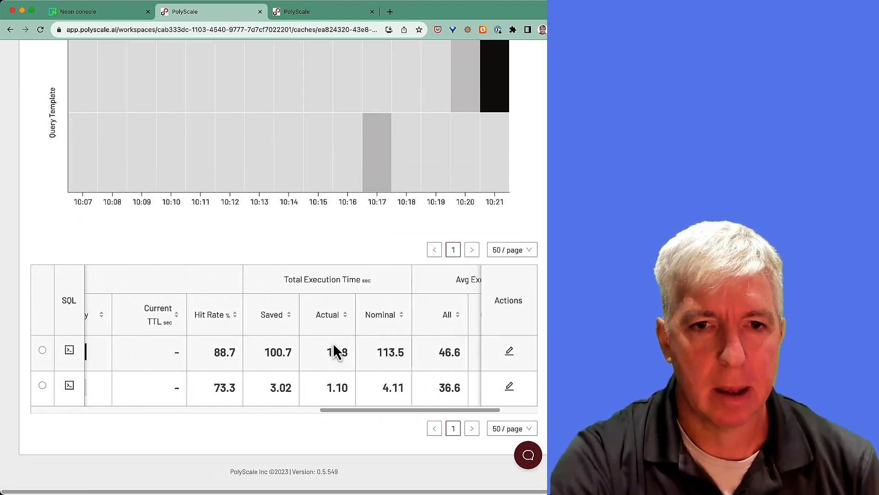
scroll("right", 3)
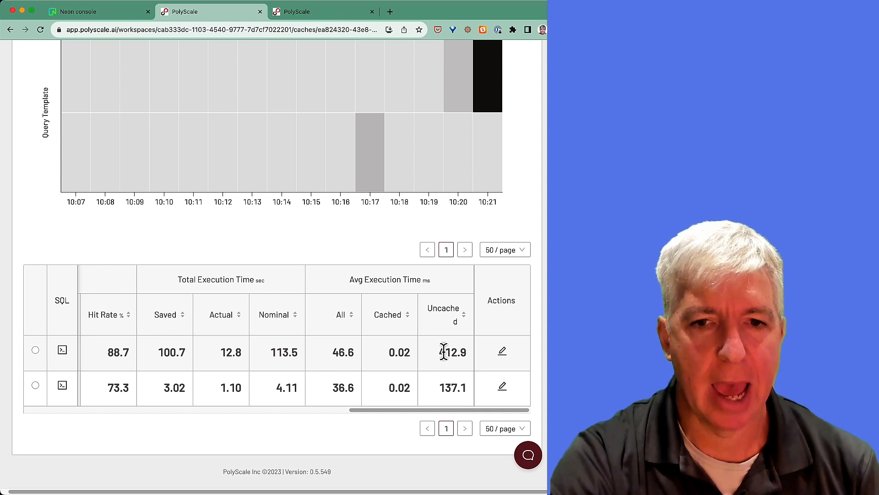
mouse_move(291, 346)
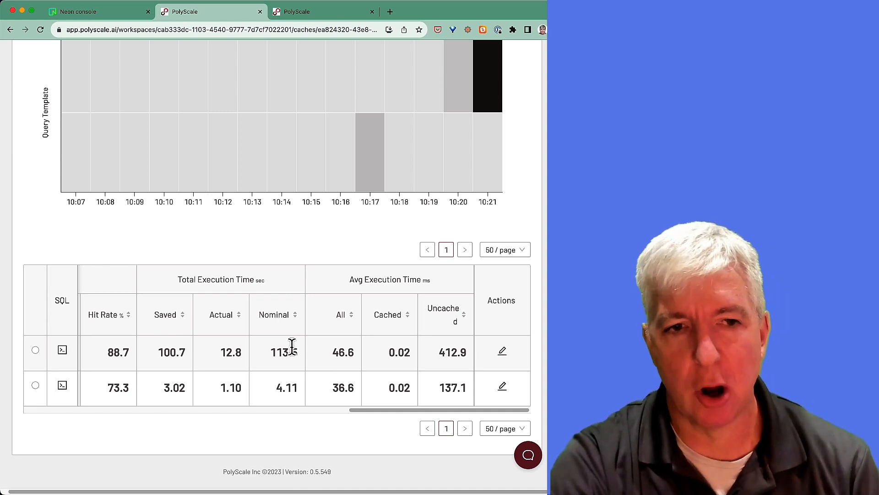
mouse_move(296, 349)
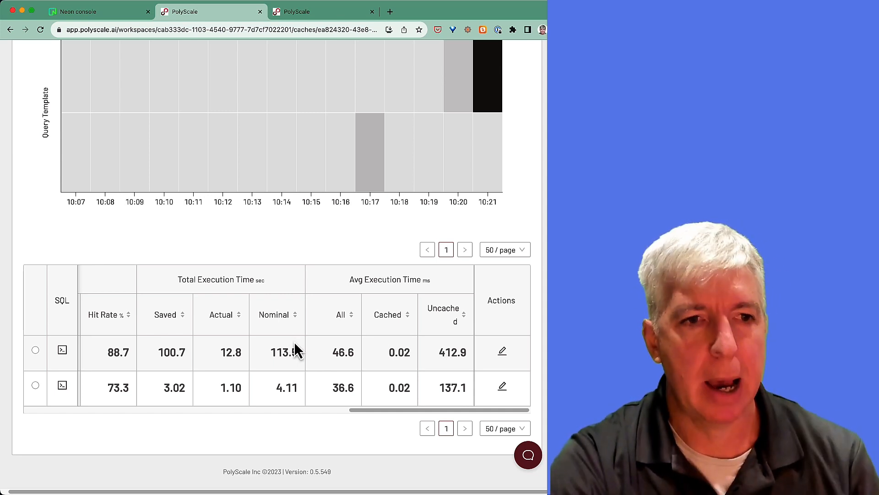
mouse_move(297, 344)
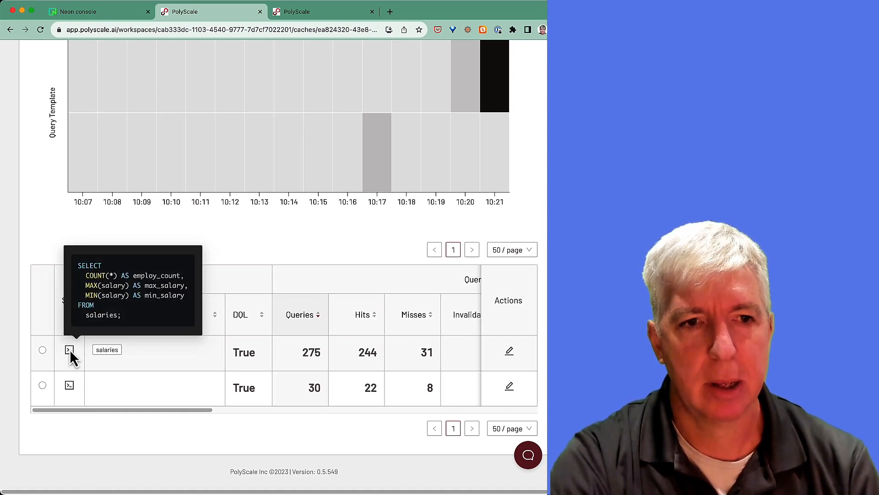
mouse_move(521, 365)
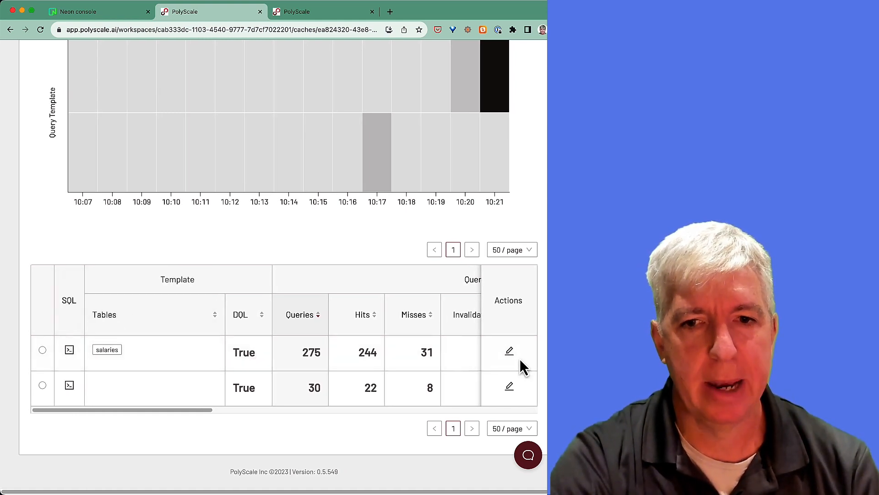
Give the salaries query a manual cache rule with TTL 0 and submit it
left_click(509, 351)
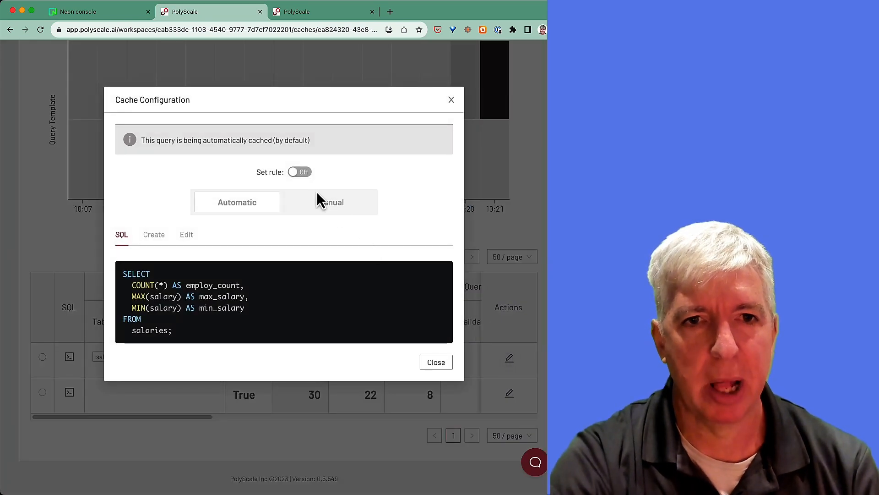
left_click(300, 171)
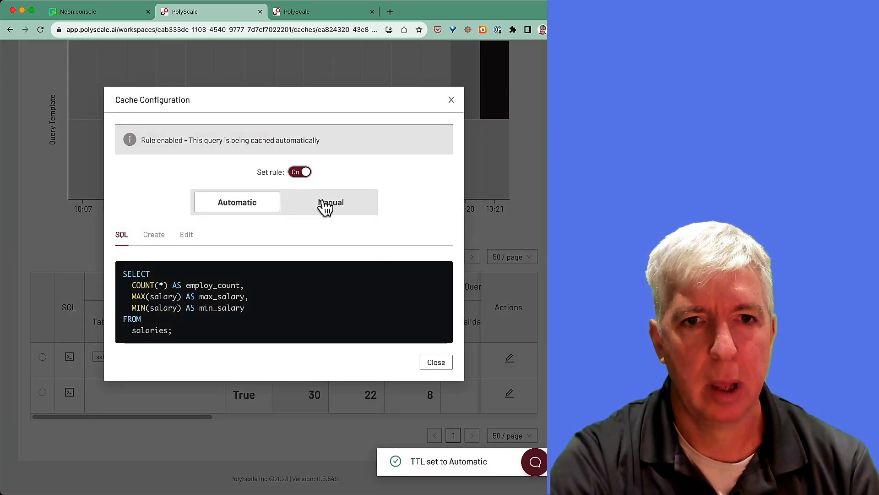
left_click(331, 202)
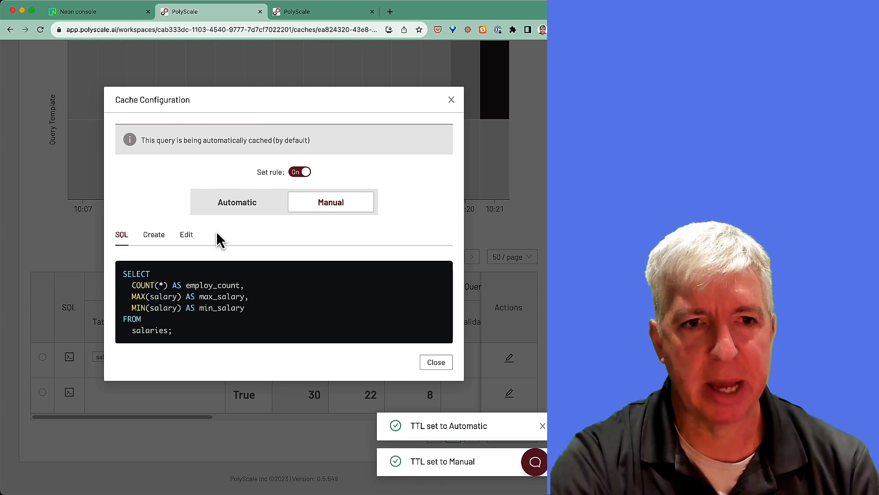
left_click(154, 234)
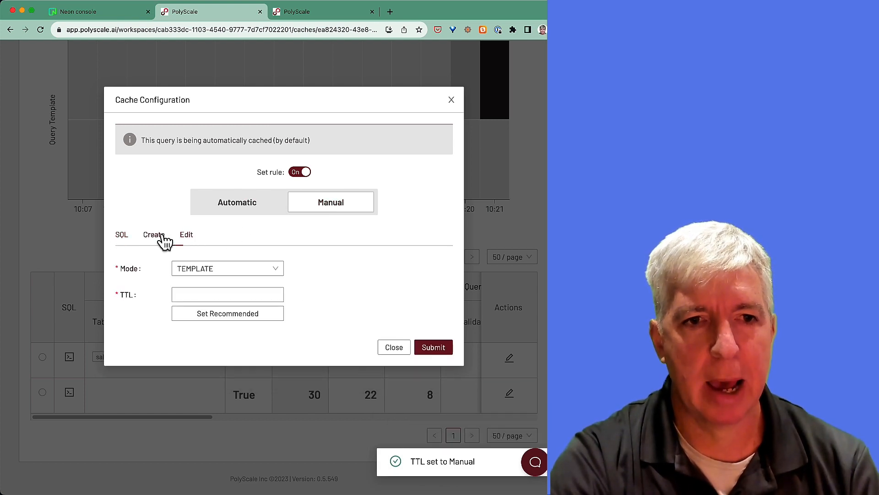
left_click(224, 294)
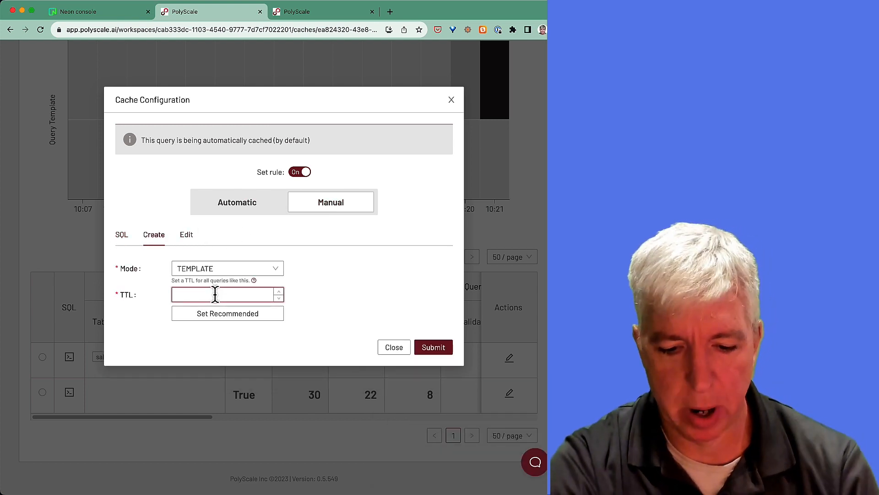
type("0")
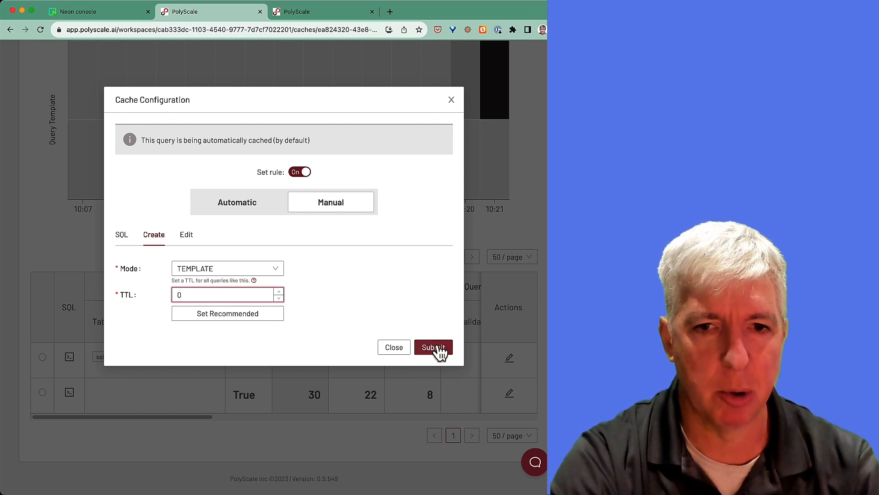
left_click(433, 346)
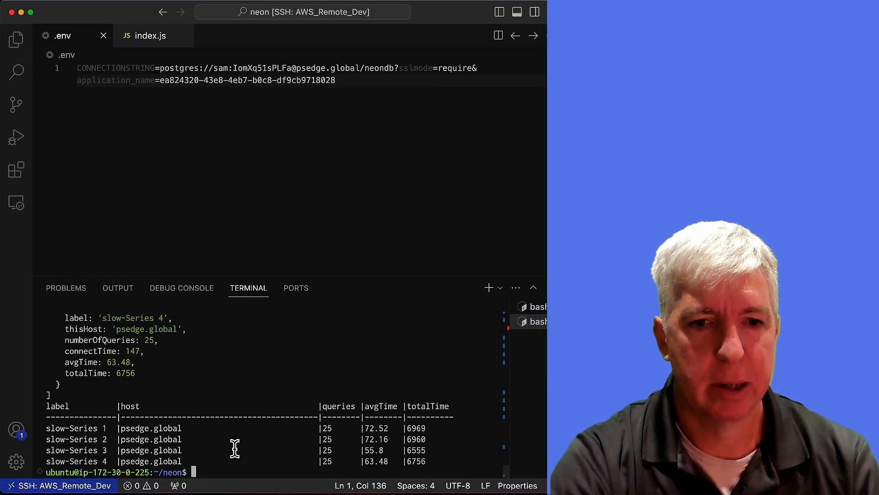
Rerun 'node index.js 4' to see uncached requests near 180 ms
type("node index.js 4")
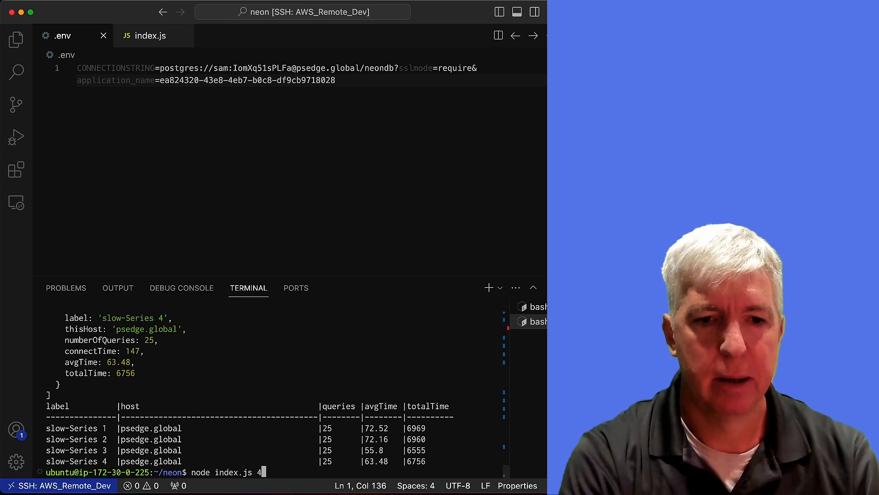
key("Return")
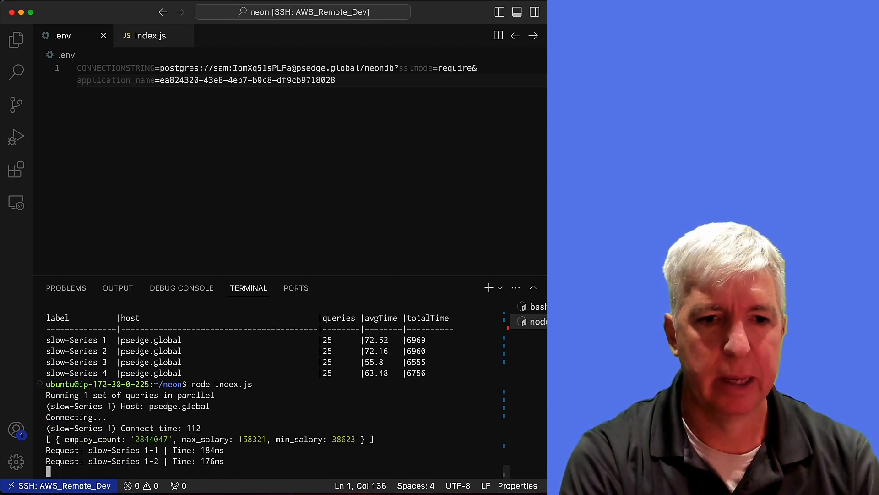
scroll("down", 3)
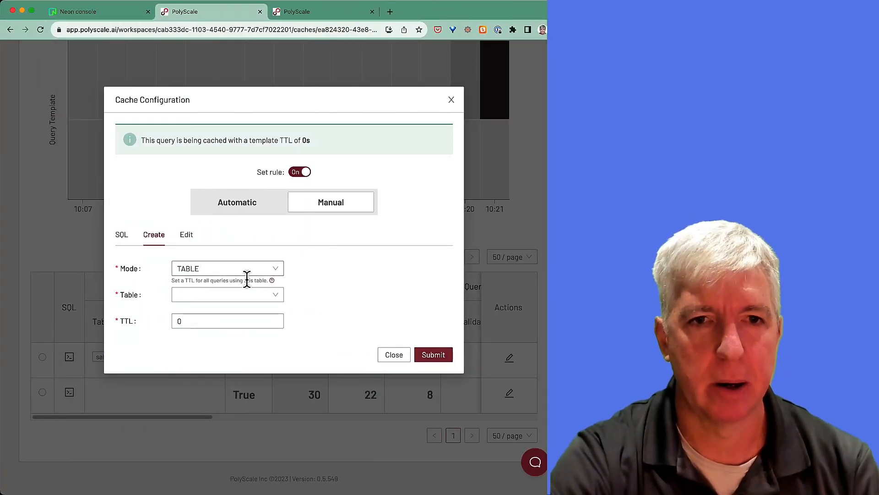
Edit the salaries query's manual rule to TTL 600 seconds, save it and close the cache config
left_click(186, 234)
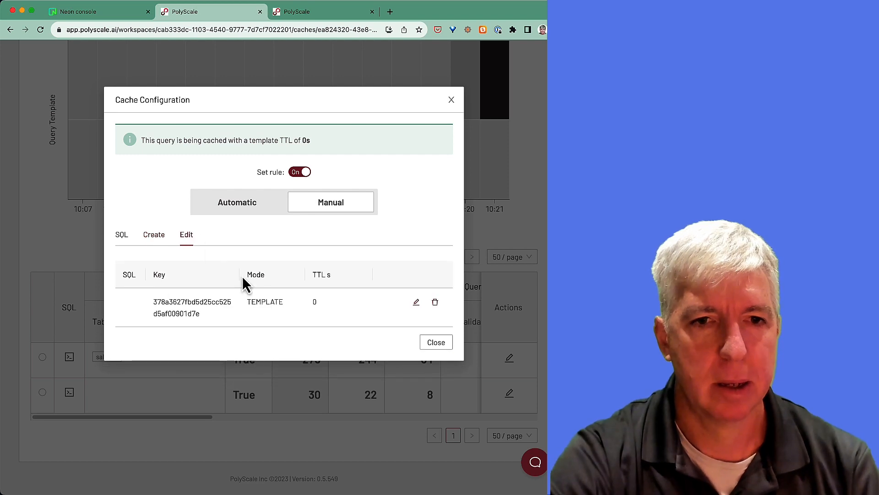
left_click(415, 301)
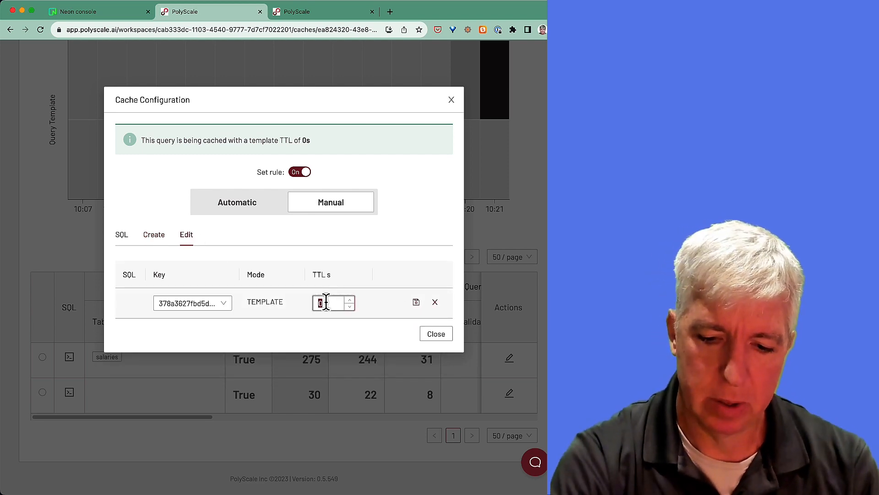
type("60")
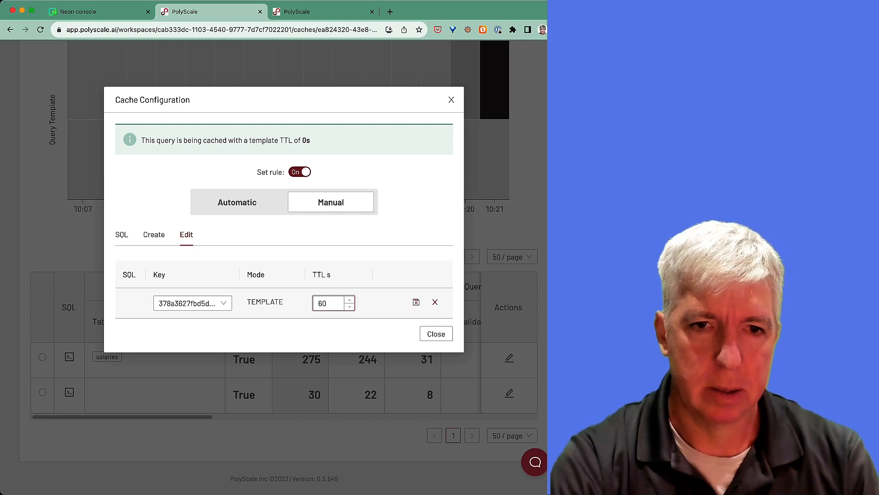
left_click(349, 299)
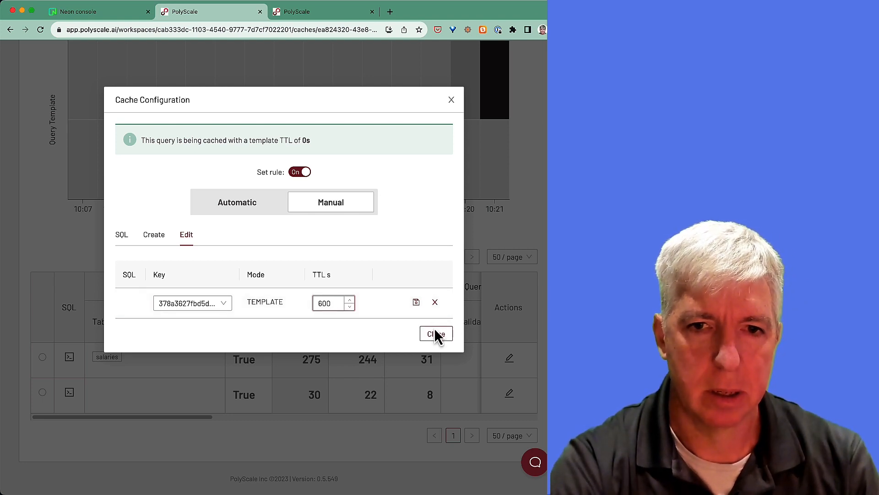
left_click(436, 333)
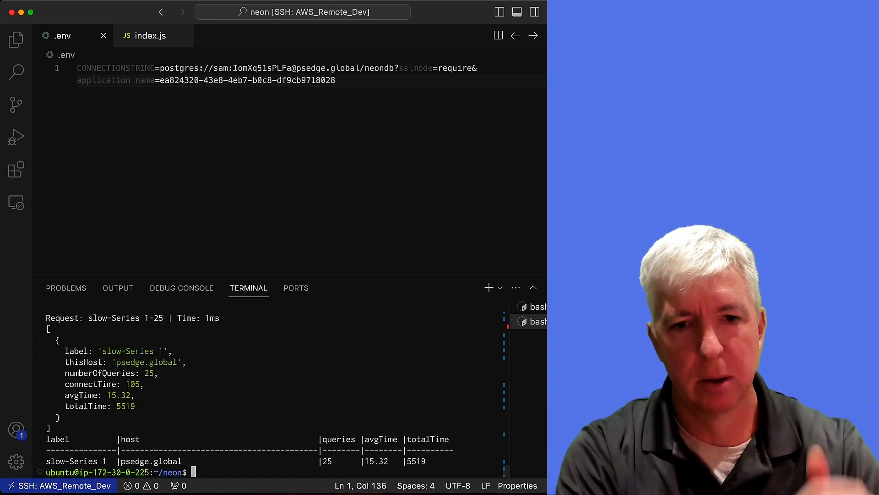
Run node index.js through psedge.global and review 25 queries averaging 1.52 ms
key("Return")
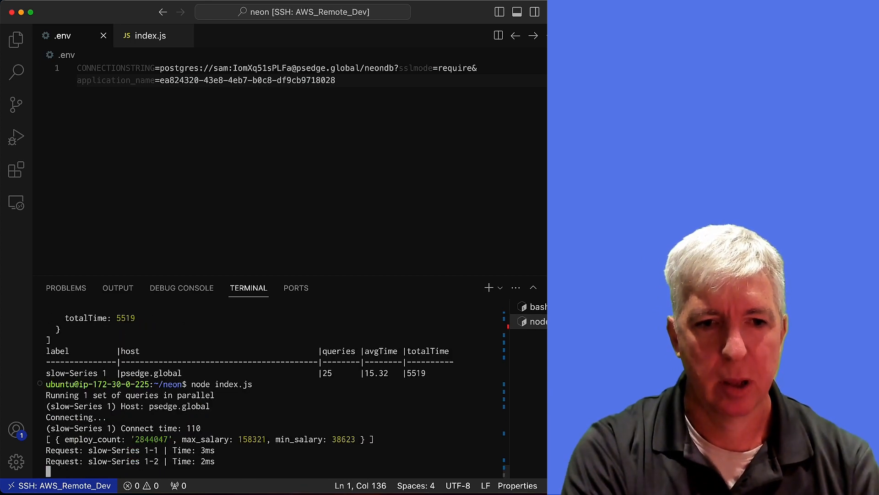
scroll("down", 3)
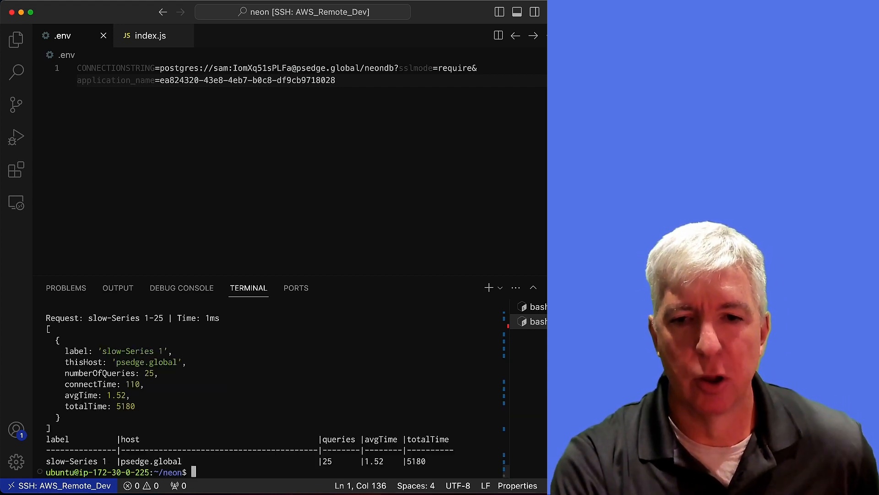
mouse_move(373, 359)
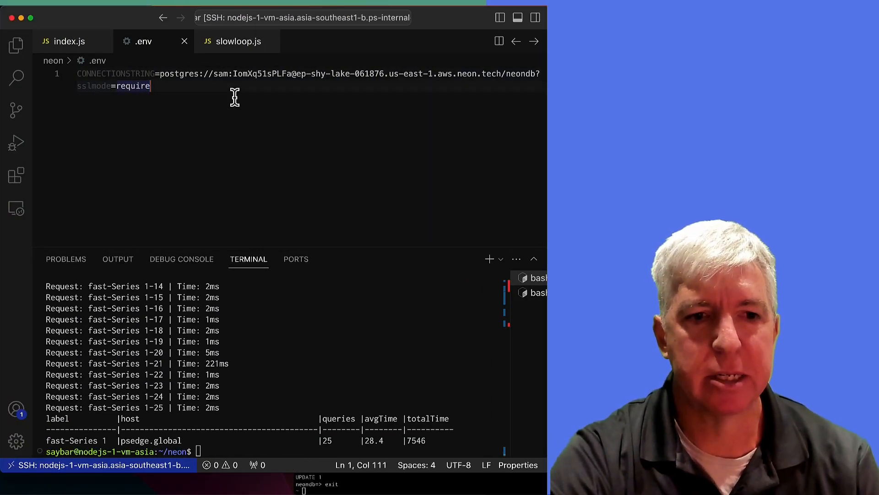
mouse_move(285, 84)
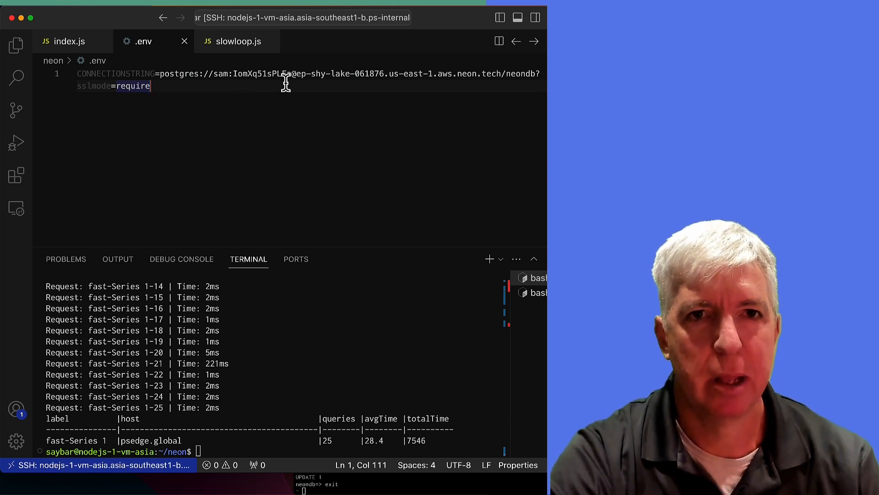
mouse_move(345, 73)
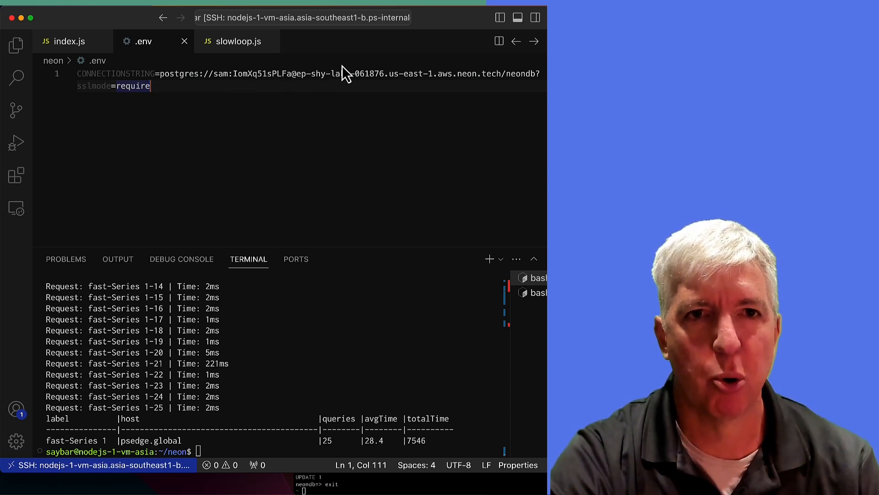
Run node index.js on the Singapore machine directly against Neon, averaging 389.56 ms
left_click(67, 42)
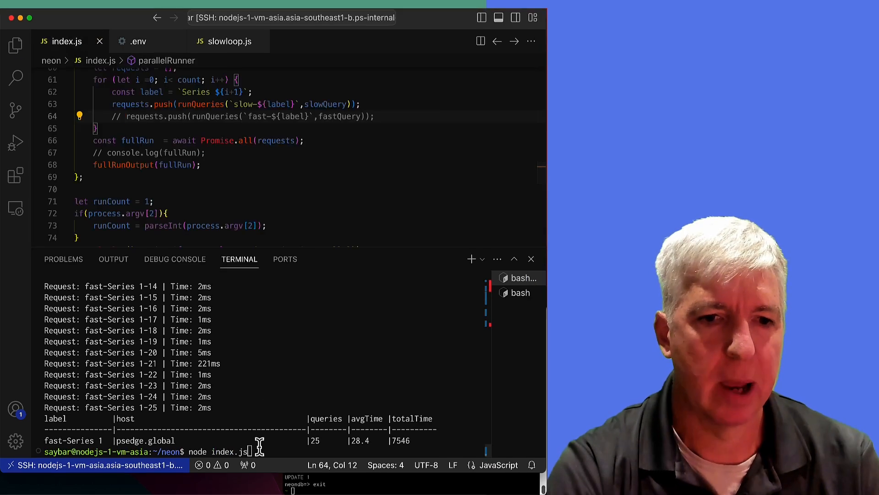
key("Return")
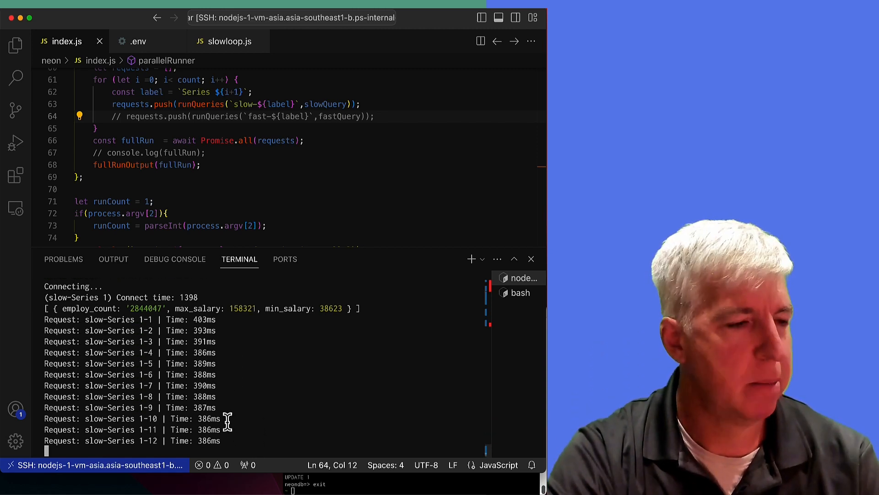
scroll("down", 3)
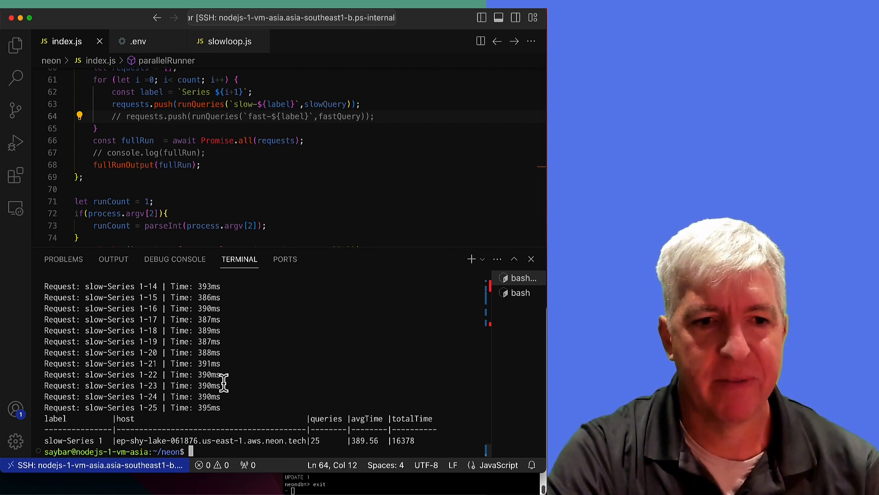
mouse_move(157, 50)
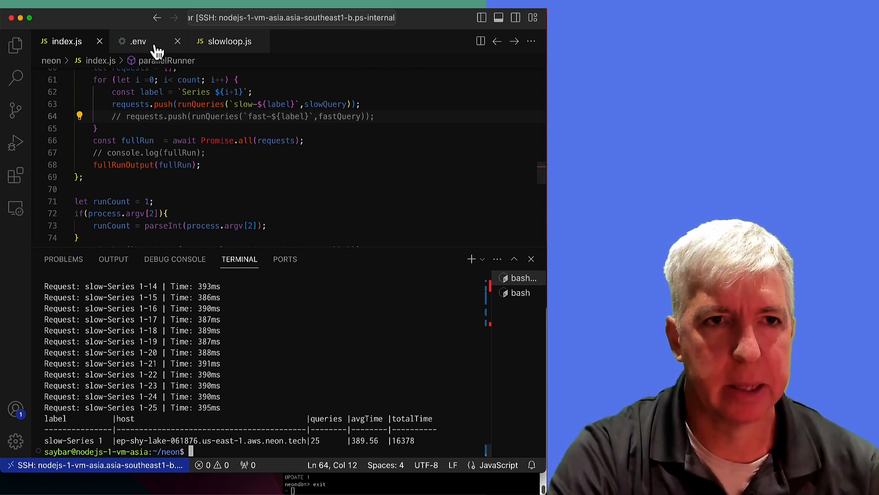
In .env, set CONNECTIONSTRING to the psedge.global endpoint for neondb with sslmode=require
left_click(138, 42)
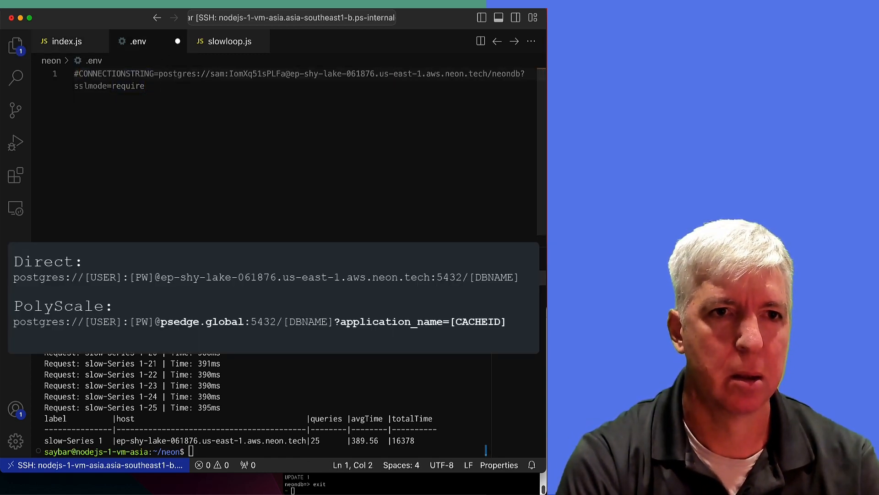
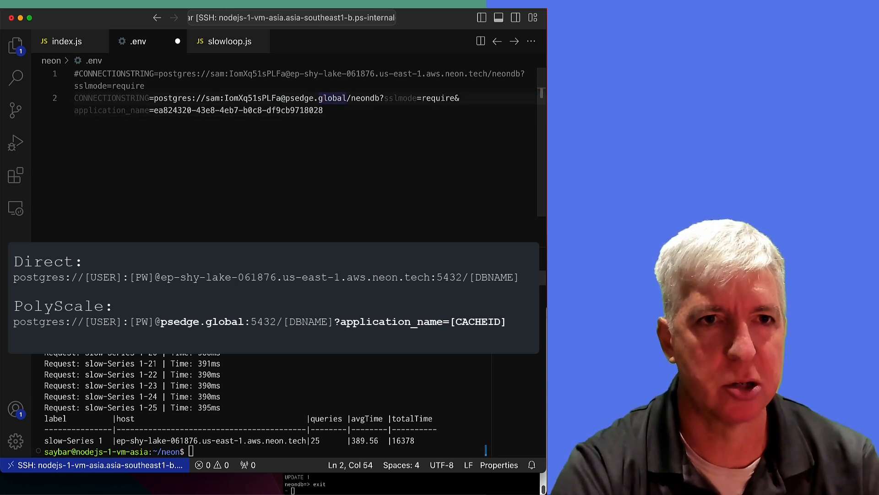
Rerun node index.js from index.js and review queries now averaging 1.36 ms
left_click(66, 41)
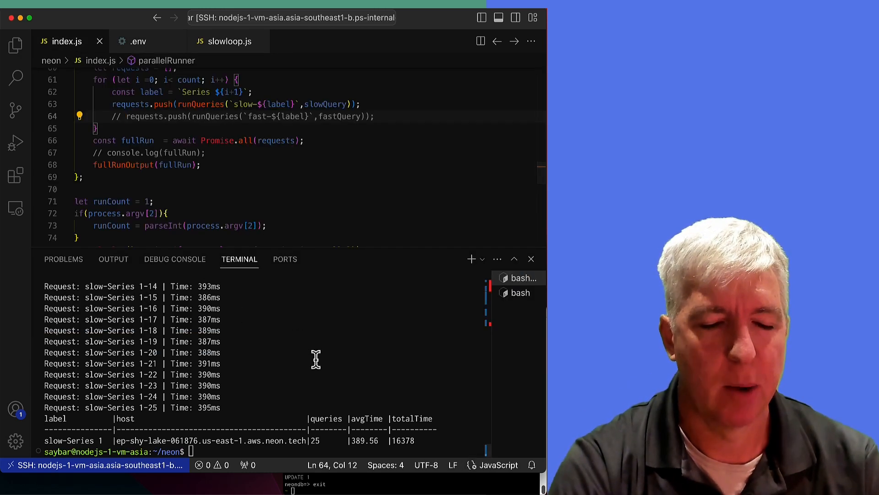
type("node index.js")
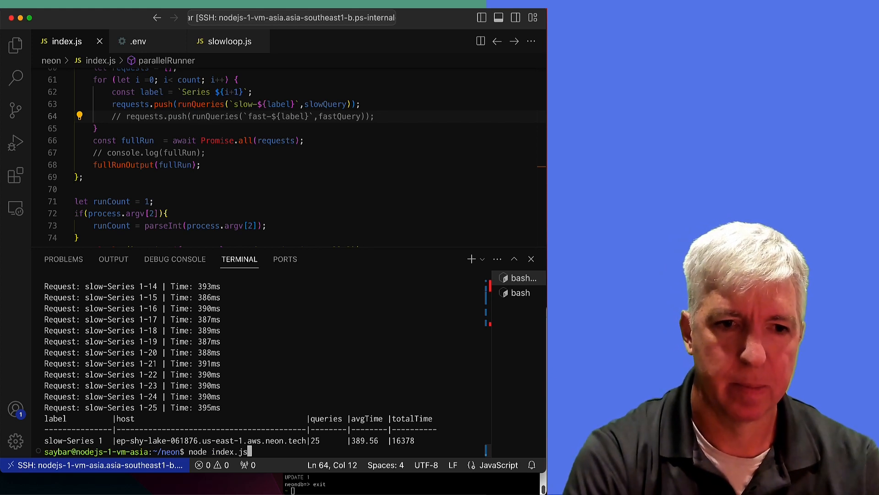
key("Return")
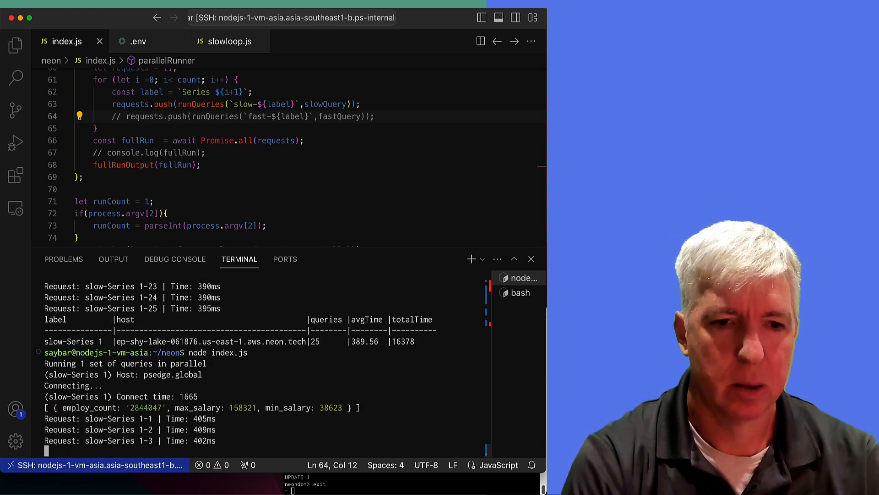
scroll("down", 3)
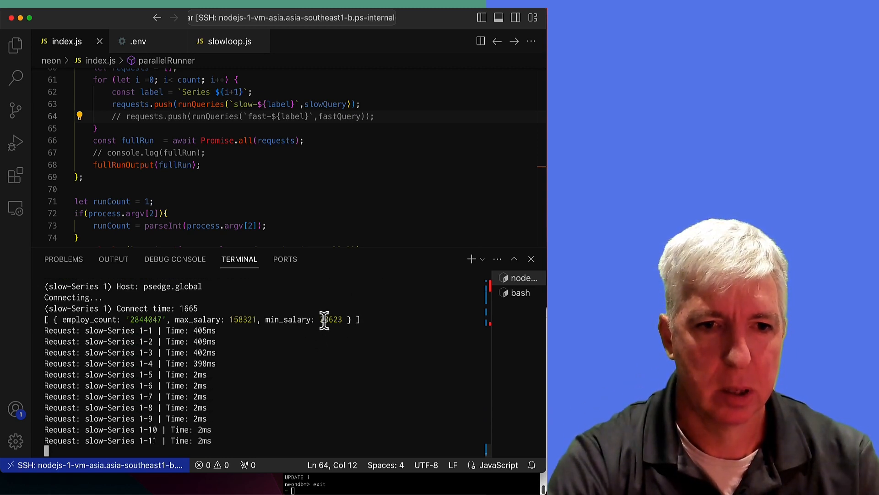
scroll("down", 3)
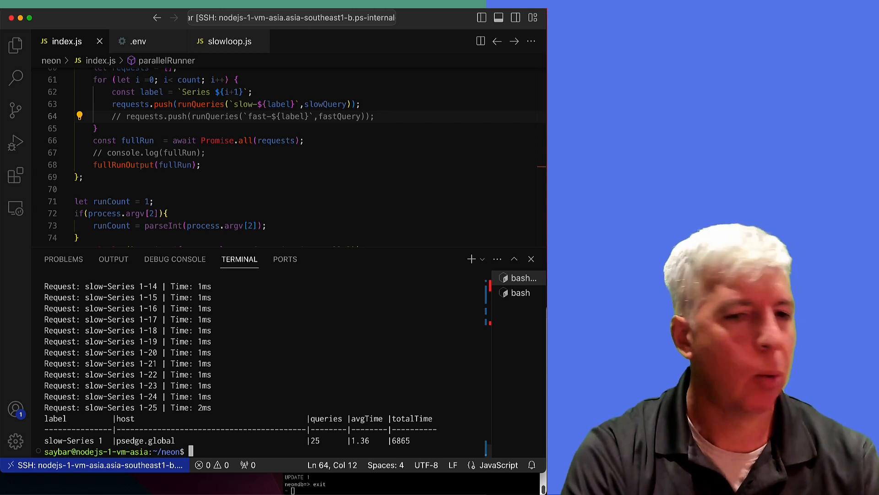
mouse_move(239, 267)
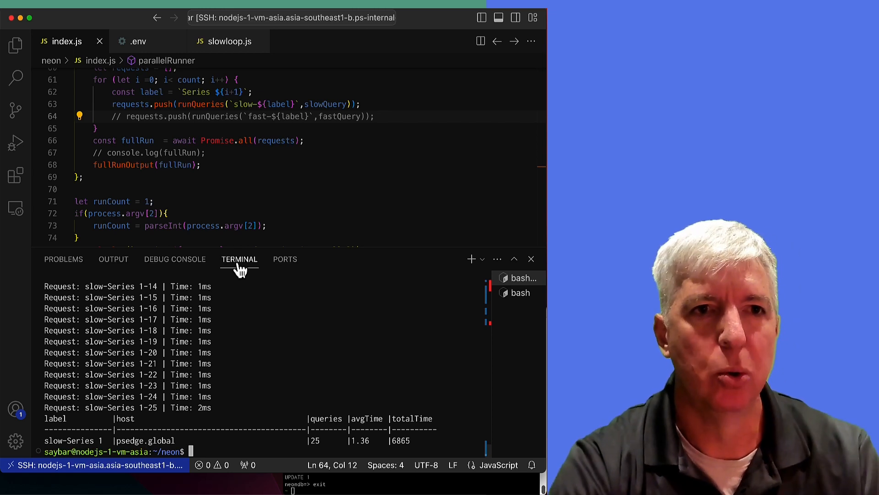
mouse_move(154, 50)
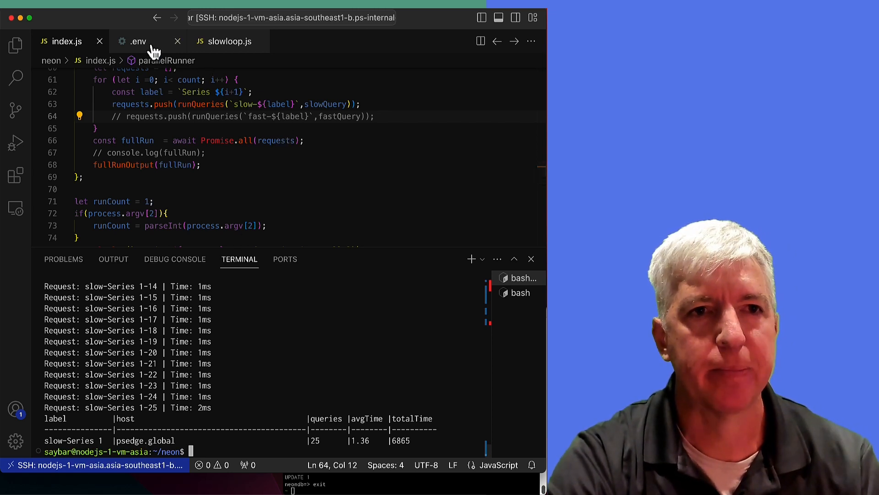
mouse_move(138, 41)
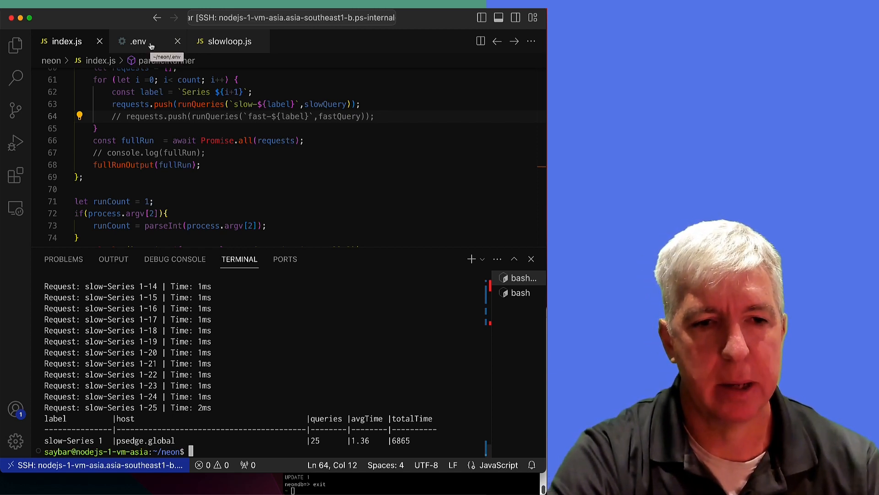
mouse_move(253, 191)
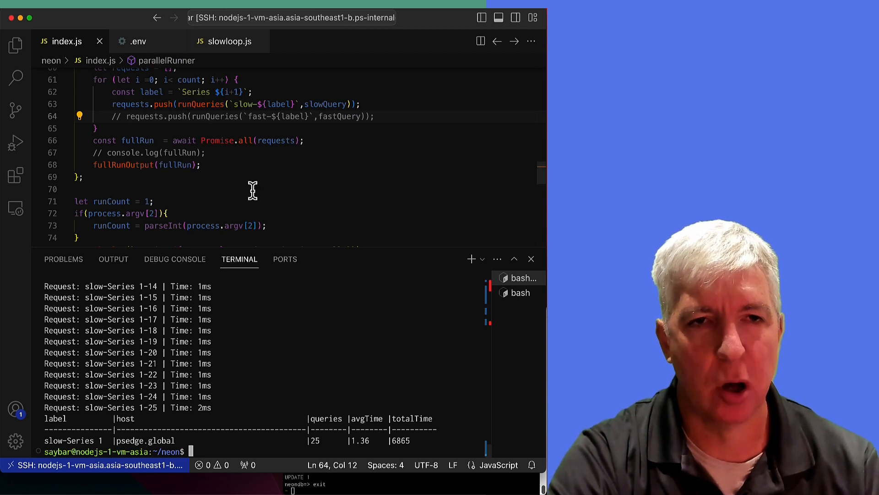
Run node slowloop.js so the salary row prints repeatedly with 1–2 ms times
left_click(229, 41)
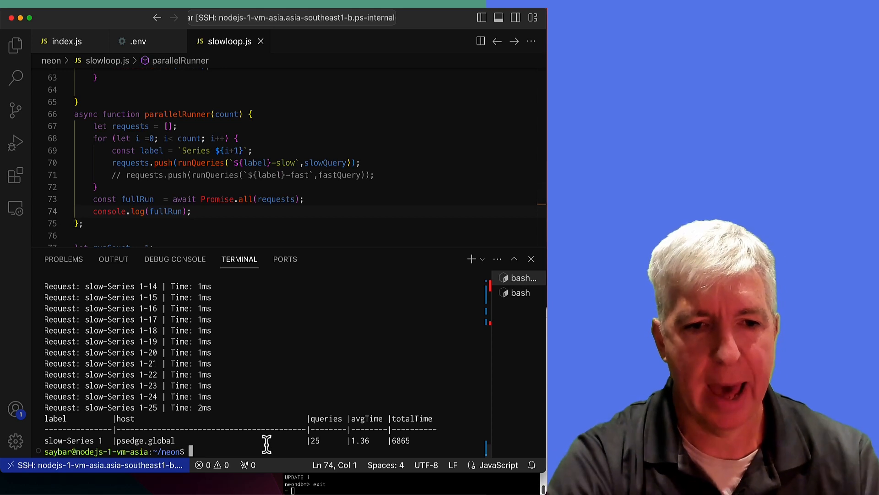
type("node slowloop.js")
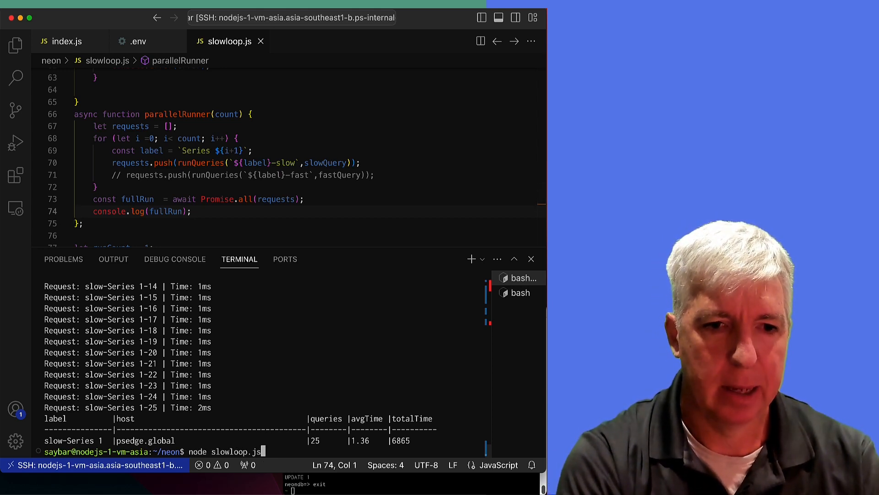
key("Return")
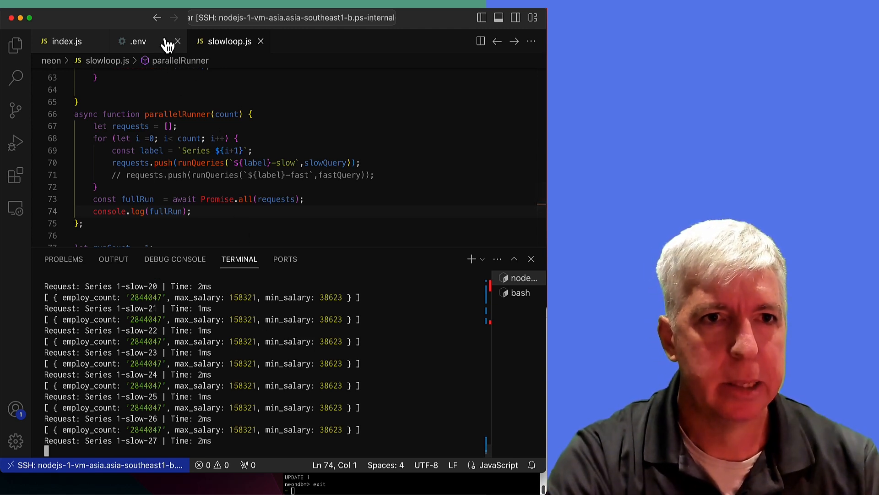
Bring the psql session forward and begin typing update salaries set salary = 2000
left_click(137, 41)
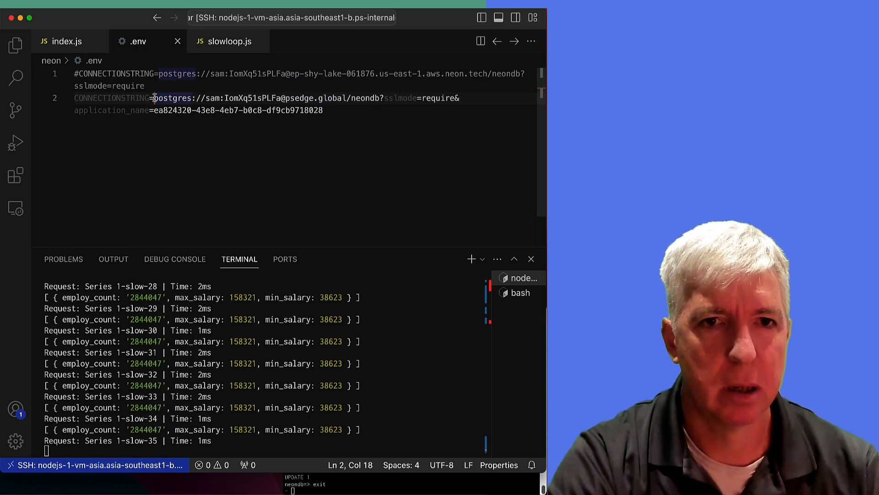
left_click_drag(153, 98, 322, 110)
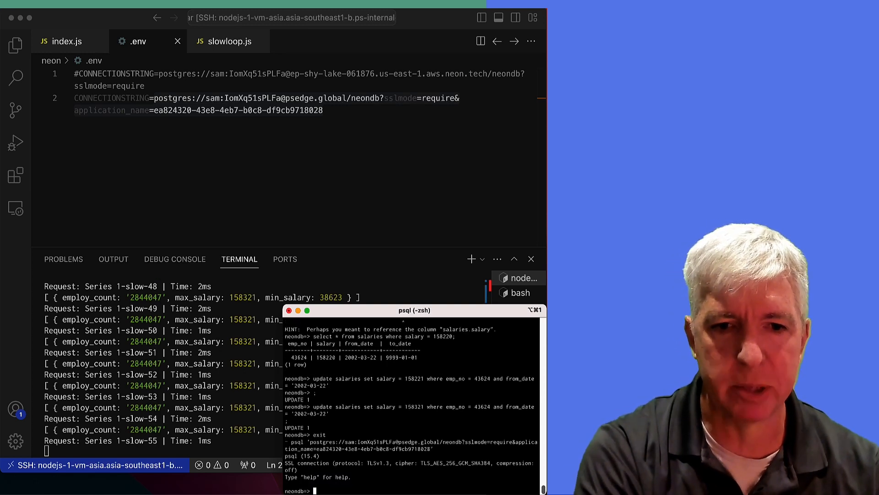
type("upda")
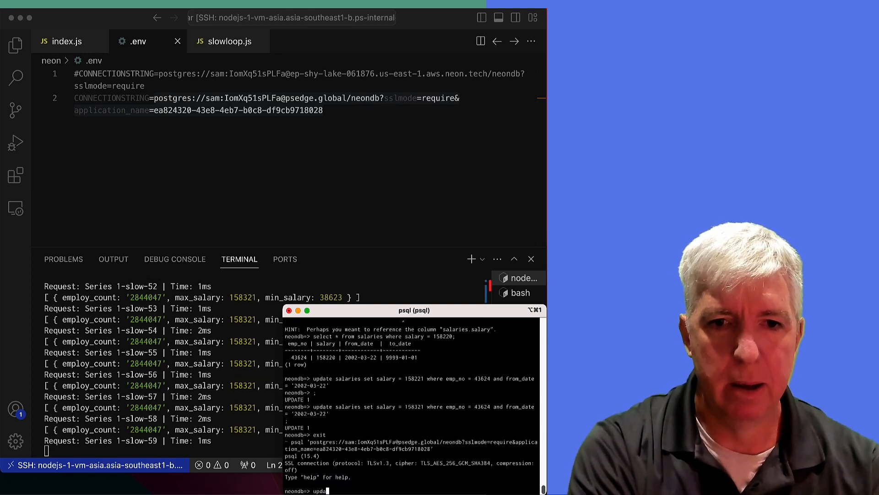
type("update salaries set salary")
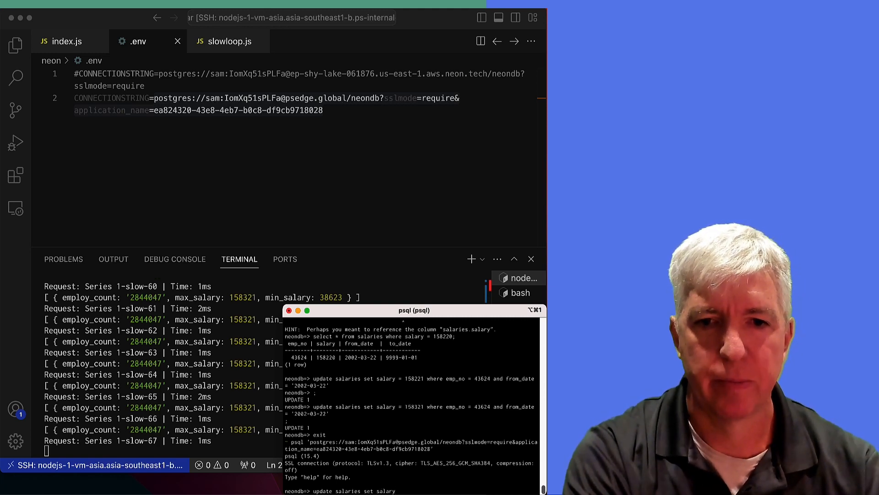
type("2000")
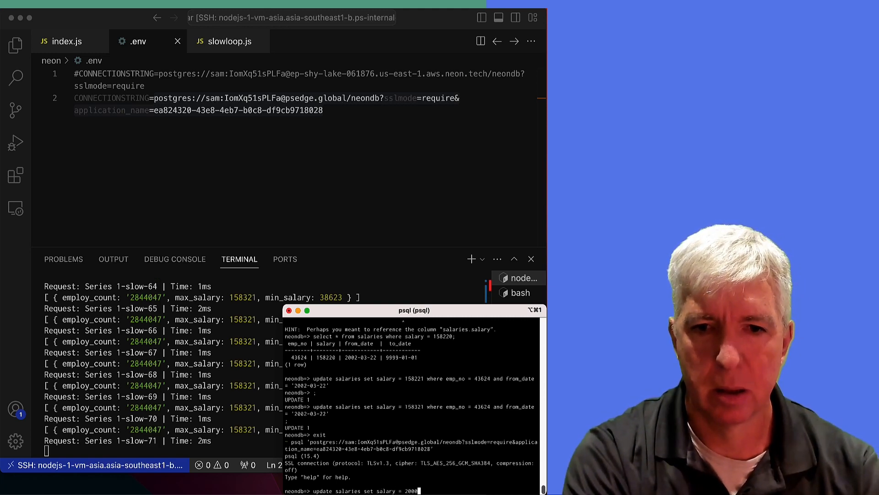